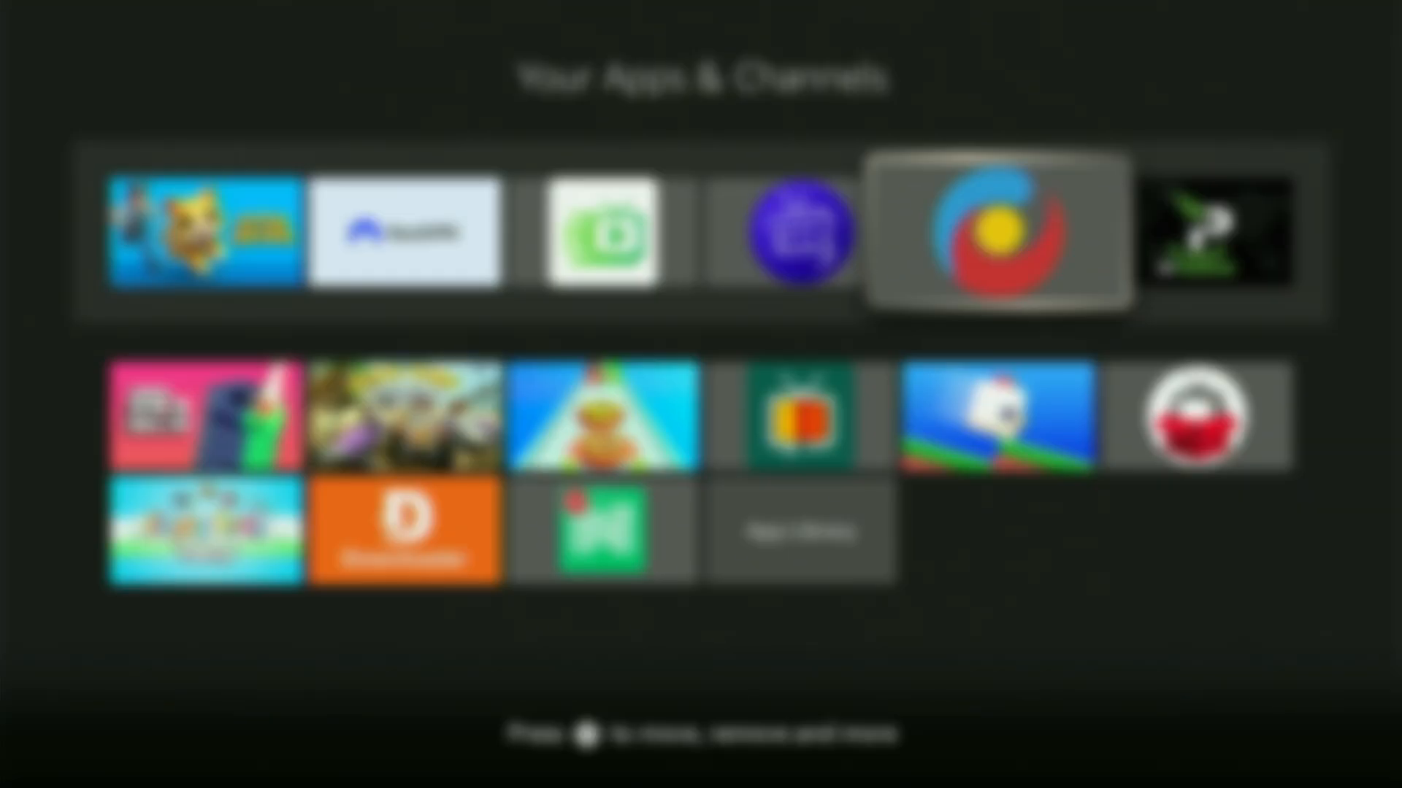
- Open the live TV app from Your Apps & Channels and browse its channel grid
{"action": "left_click", "coordinate": [999, 229]}
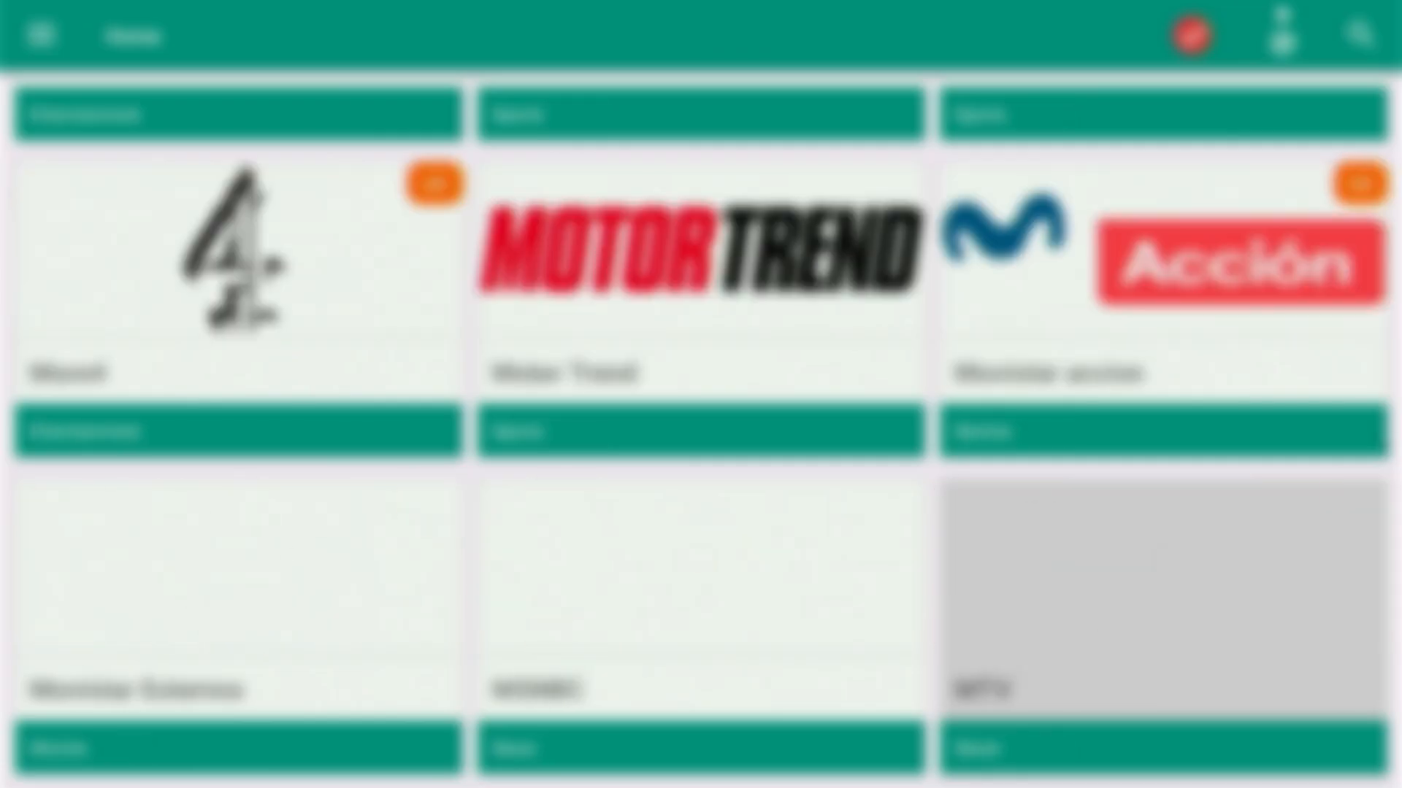
{"action": "scroll", "scroll_direction": "down", "scroll_amount": 3}
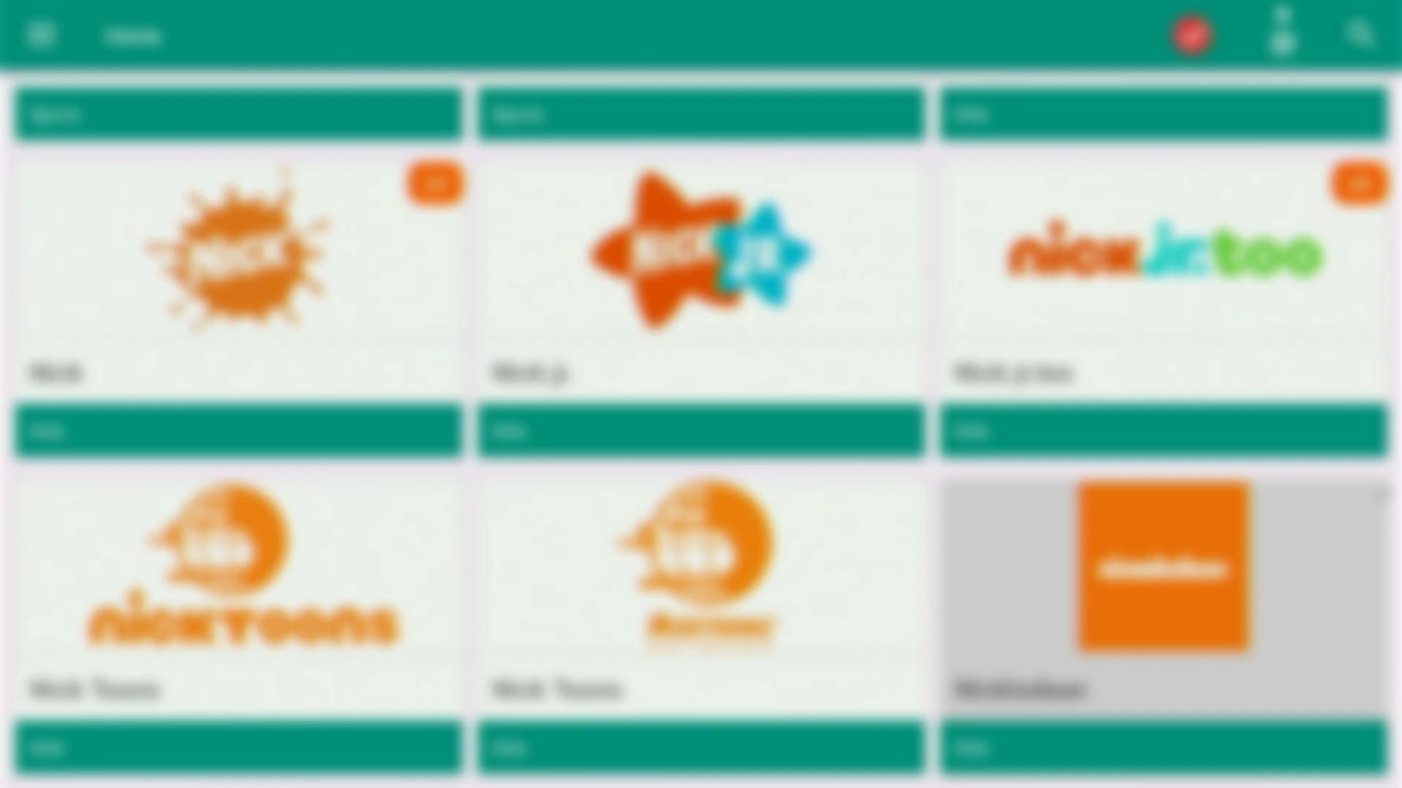
{"action": "scroll", "scroll_direction": "down", "scroll_amount": 3}
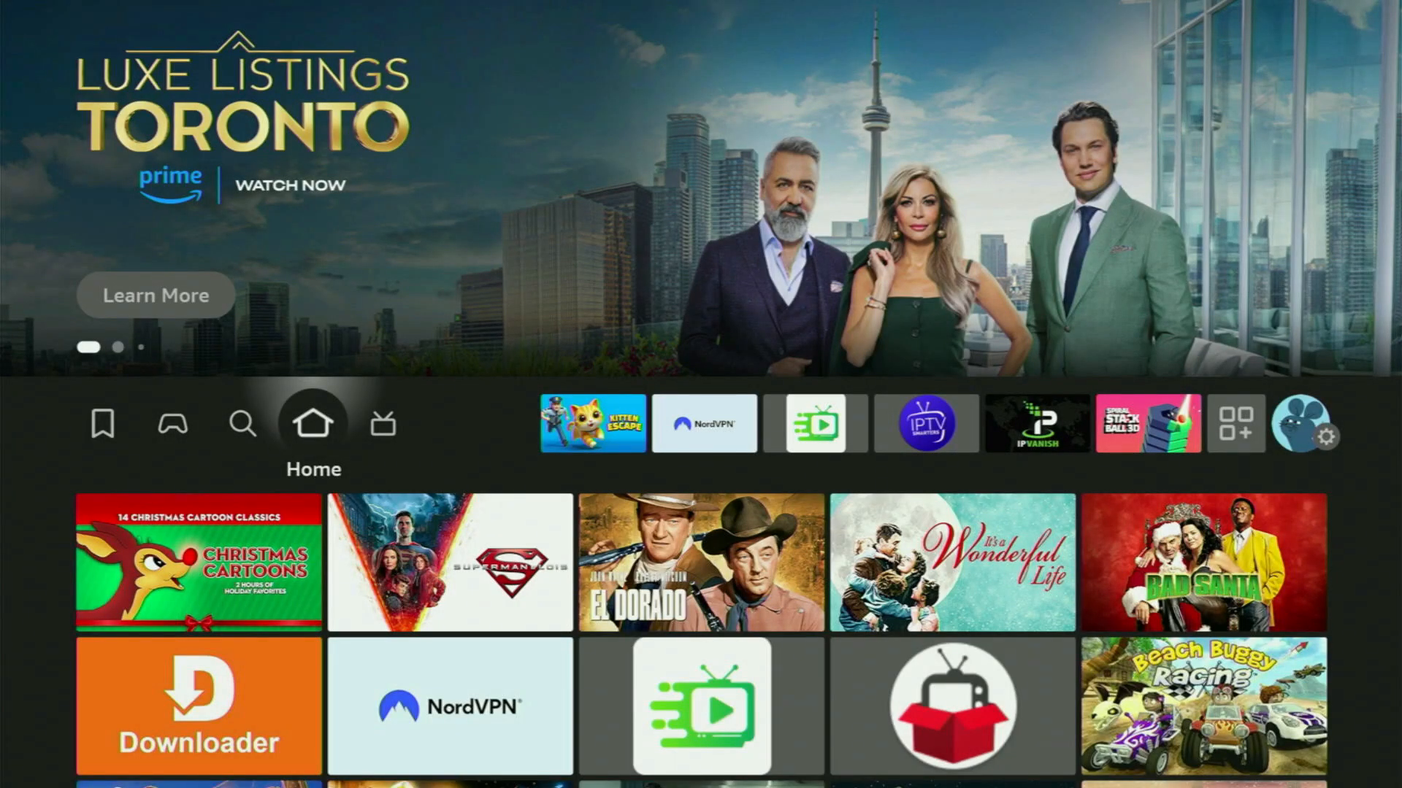
{"action": "left_click", "coordinate": [243, 424]}
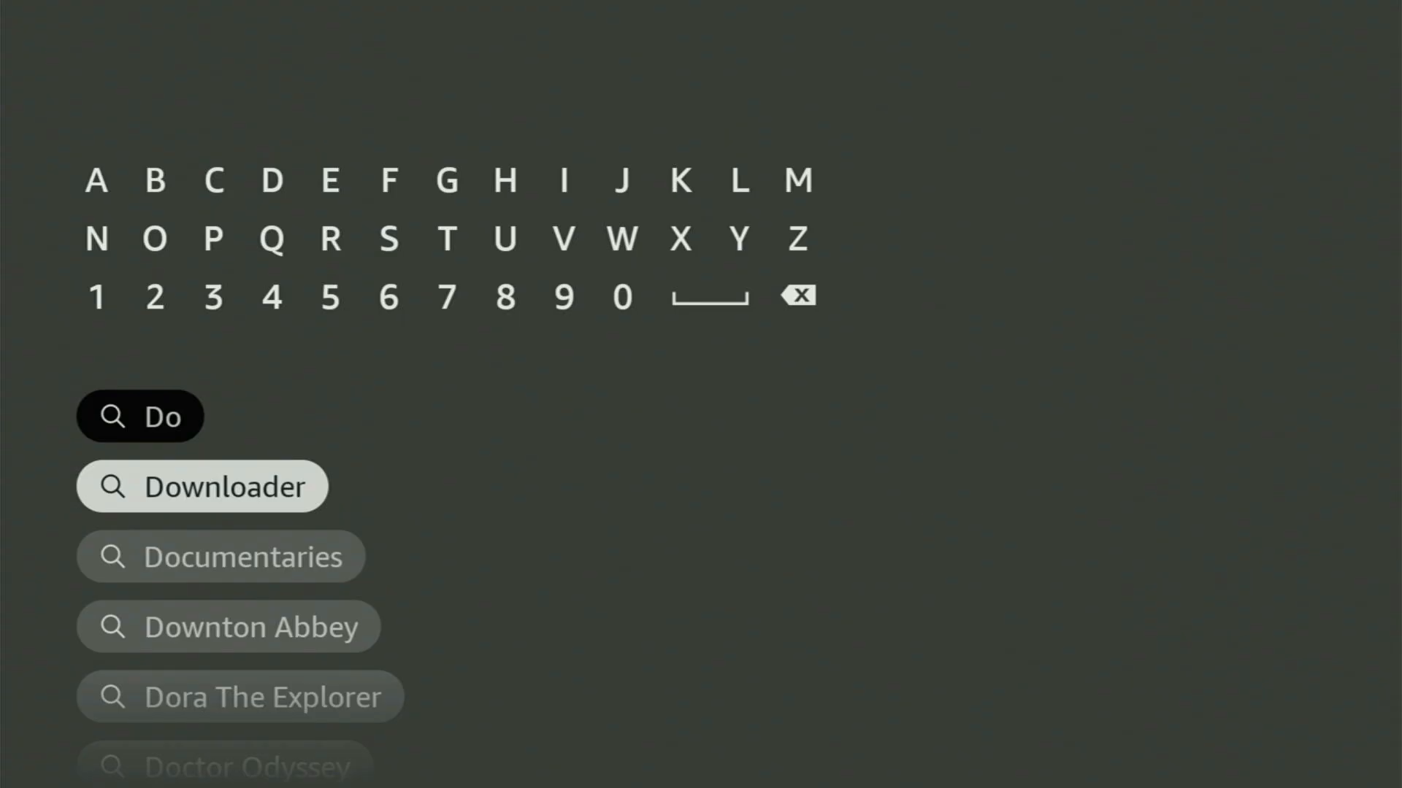
{"action": "left_click", "coordinate": [202, 486]}
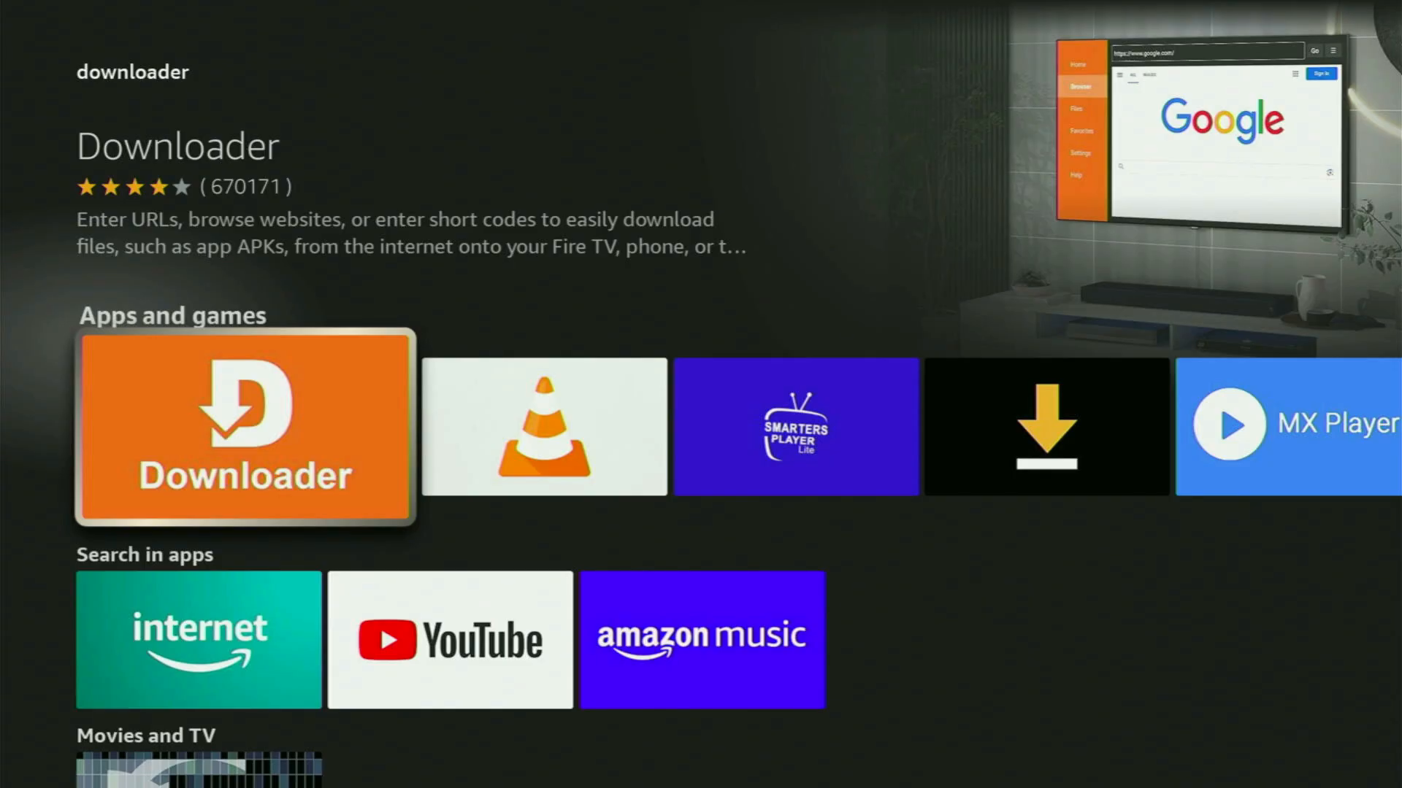
{"action": "scroll", "scroll_direction": "right", "scroll_amount": 3}
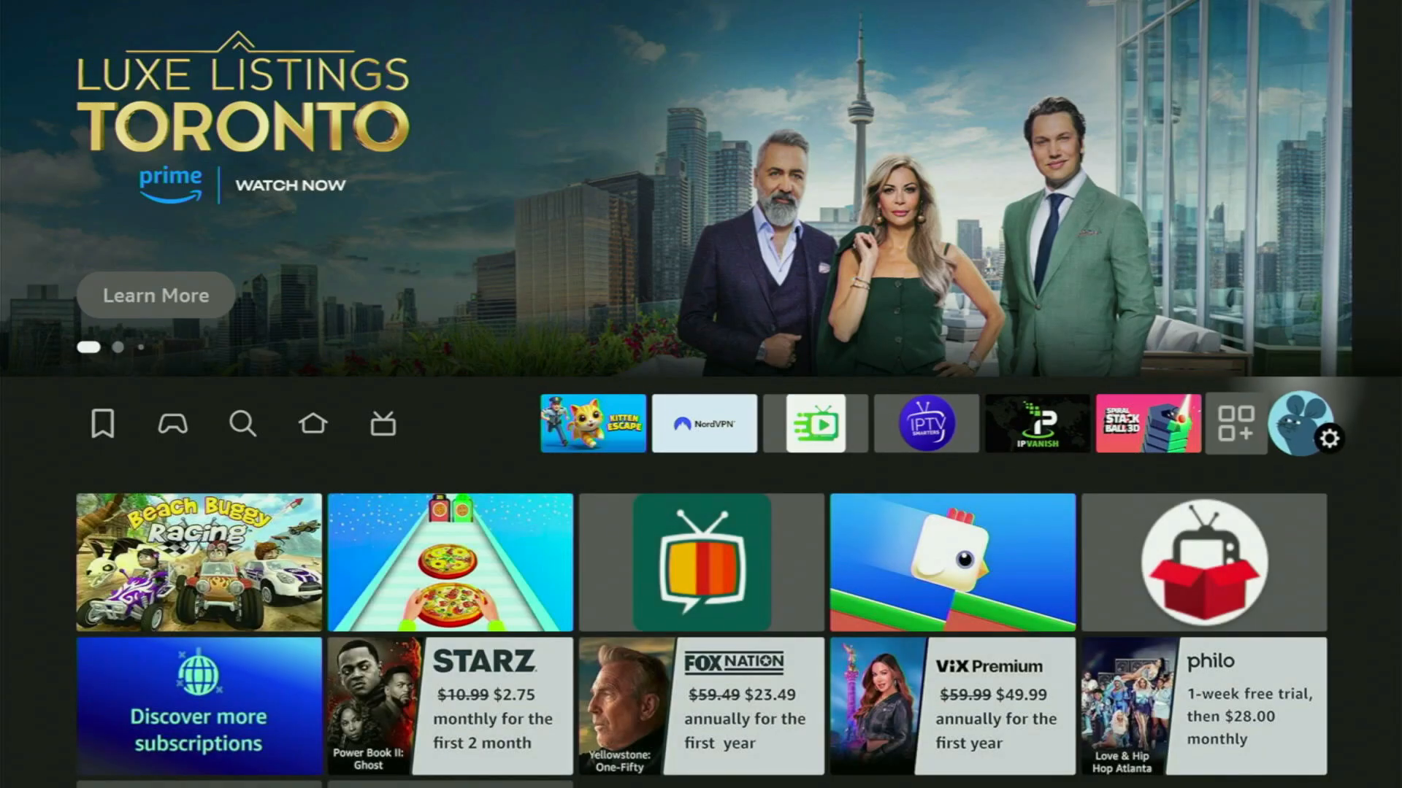
- Open Fire TV Settings, then My Fire TV, and scroll to Developer options
{"action": "left_click", "coordinate": [1331, 438]}
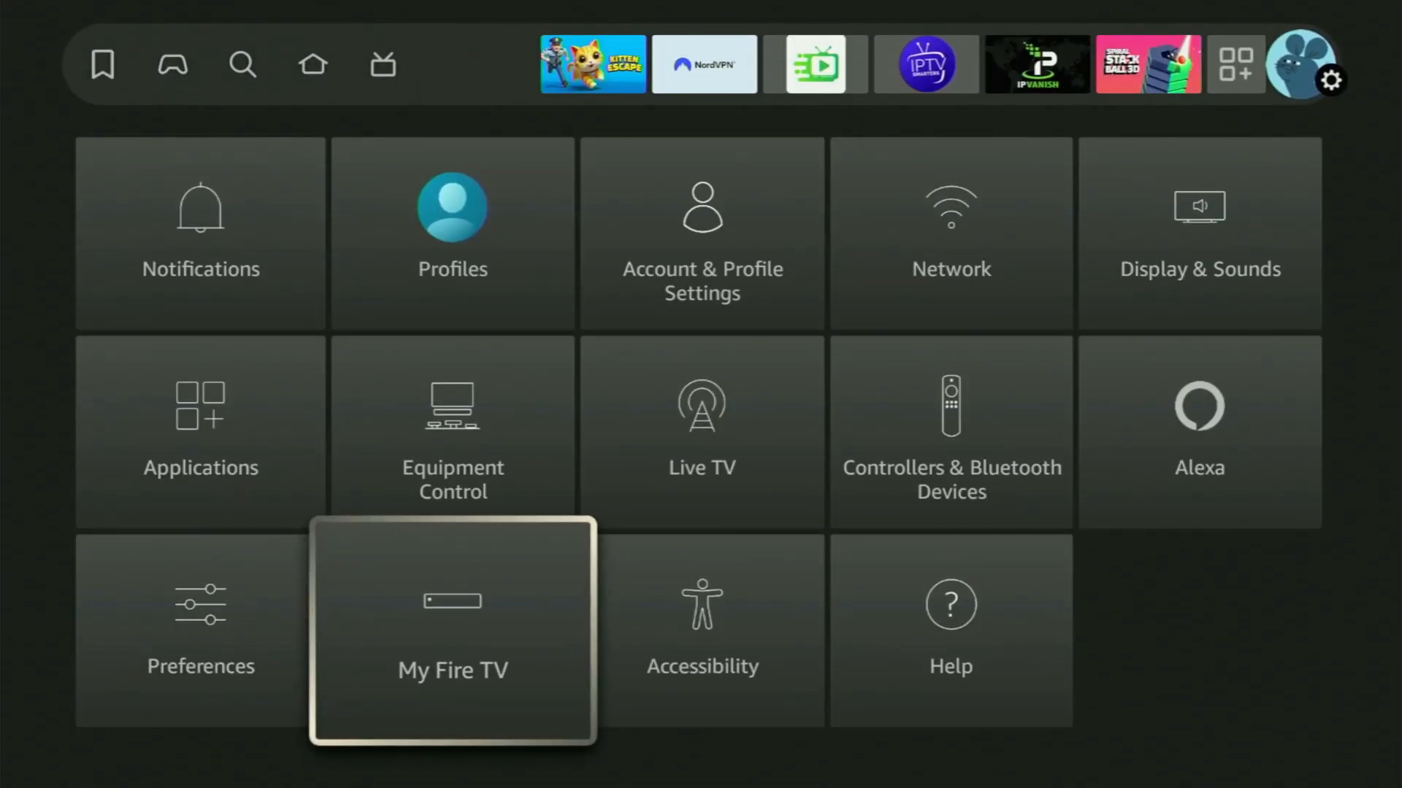
{"action": "left_click", "coordinate": [451, 631]}
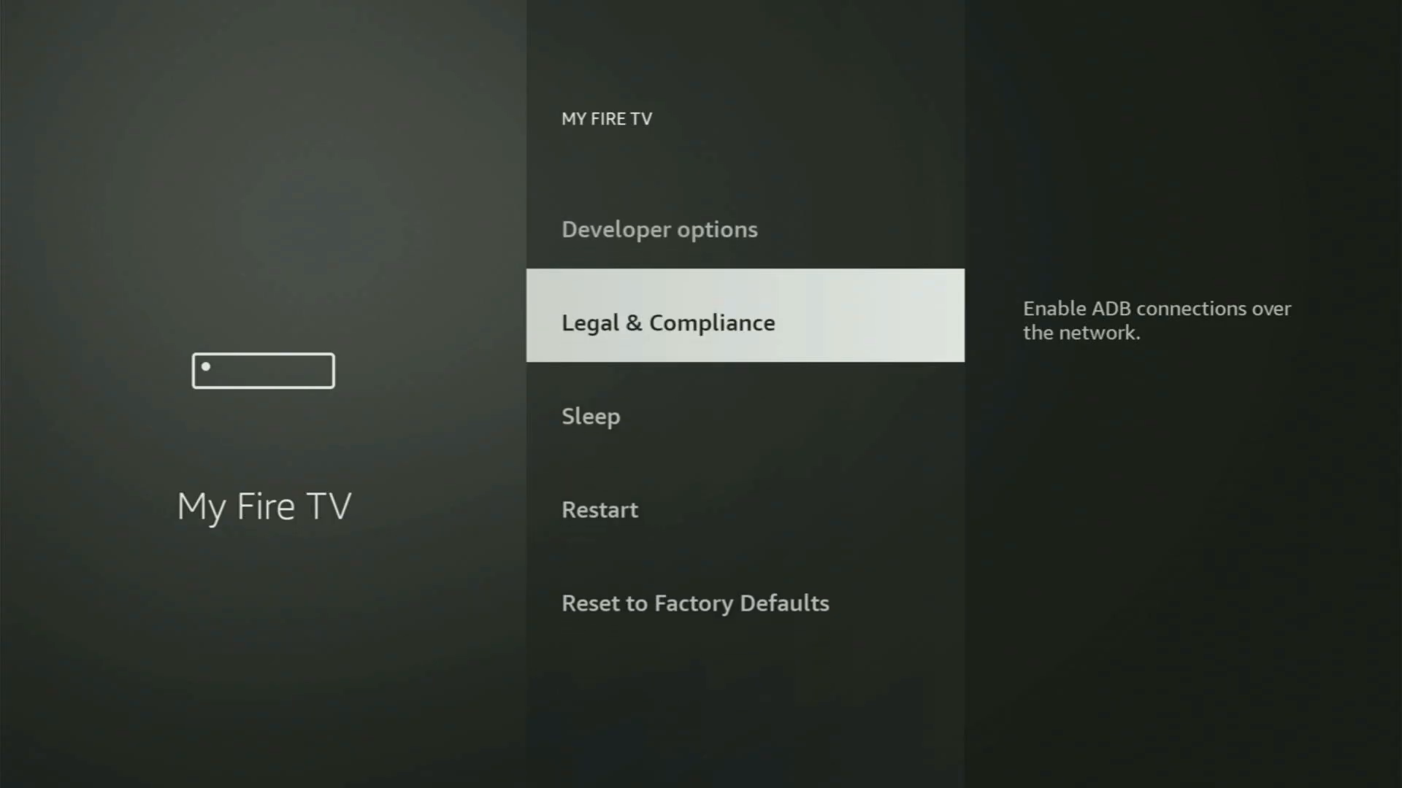
{"action": "scroll", "scroll_direction": "up", "scroll_amount": 3}
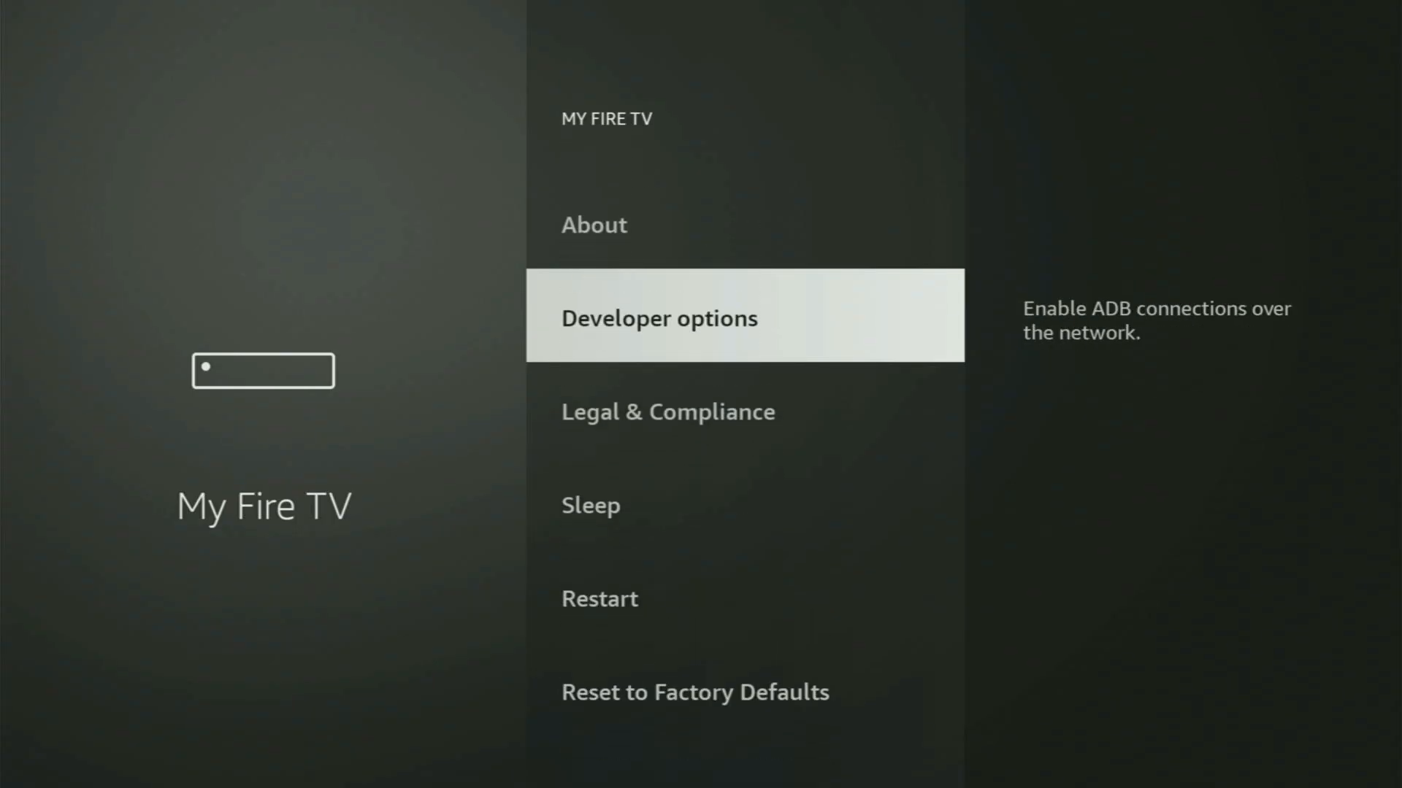
{"action": "scroll", "scroll_direction": "down", "scroll_amount": 3}
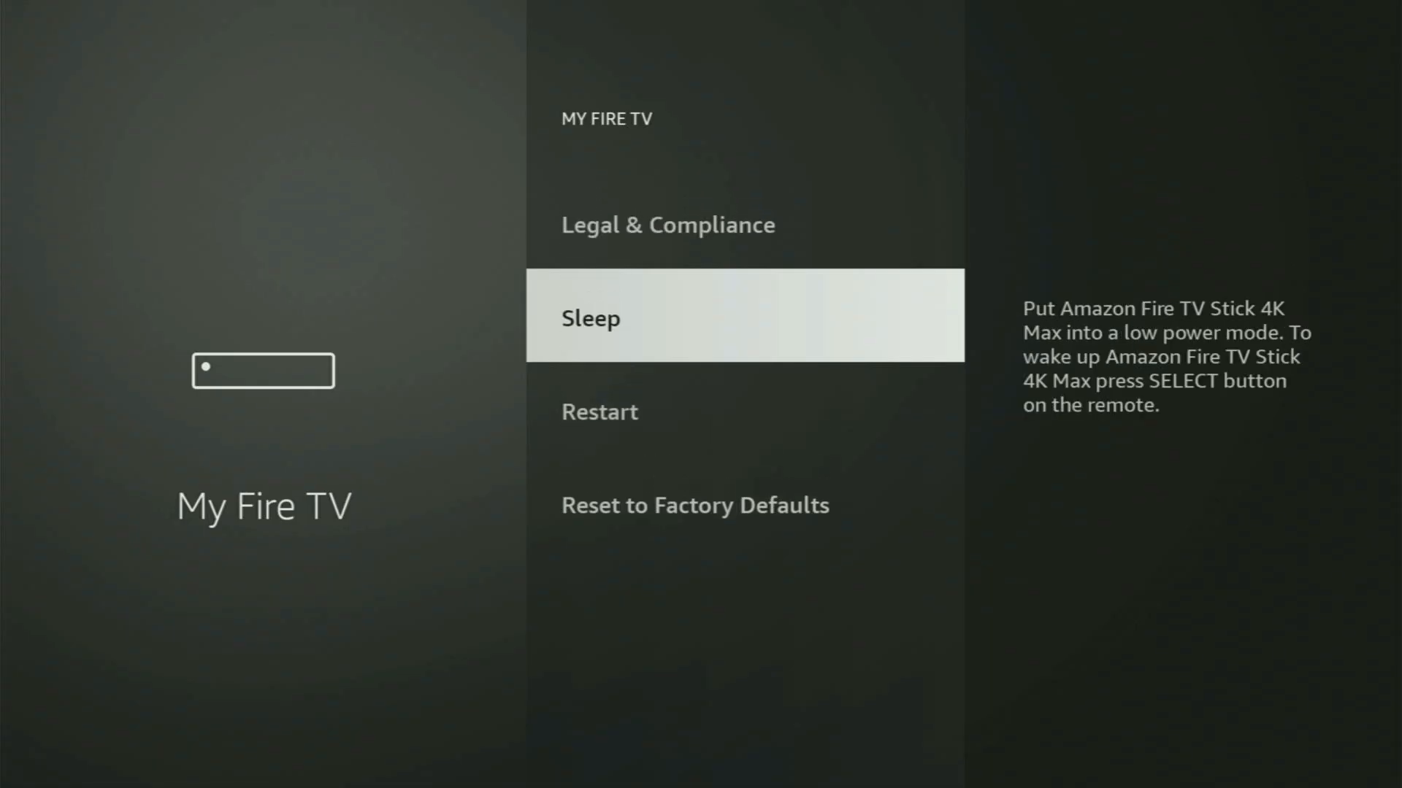
{"action": "scroll", "scroll_direction": "up", "scroll_amount": 3}
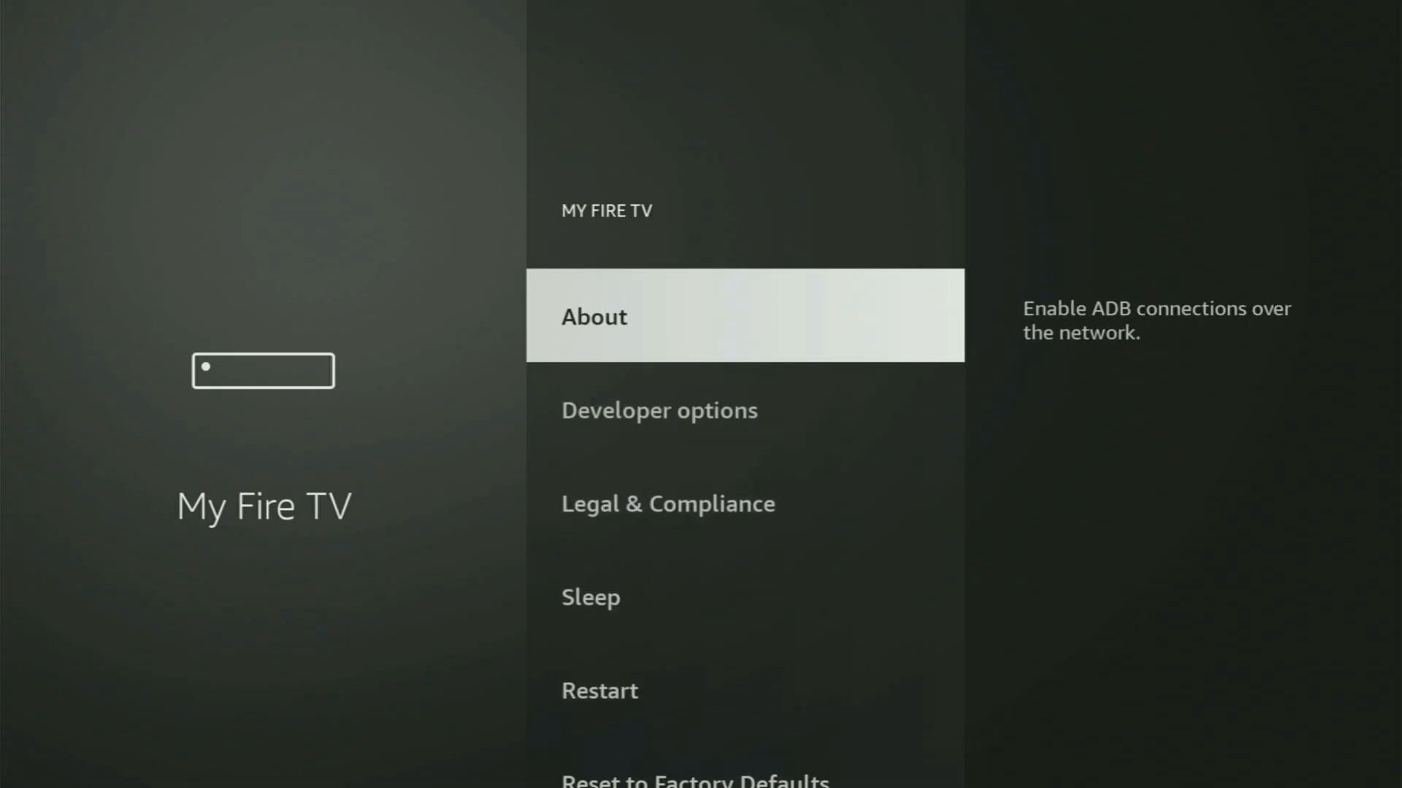
{"action": "scroll", "scroll_direction": "down", "scroll_amount": 3}
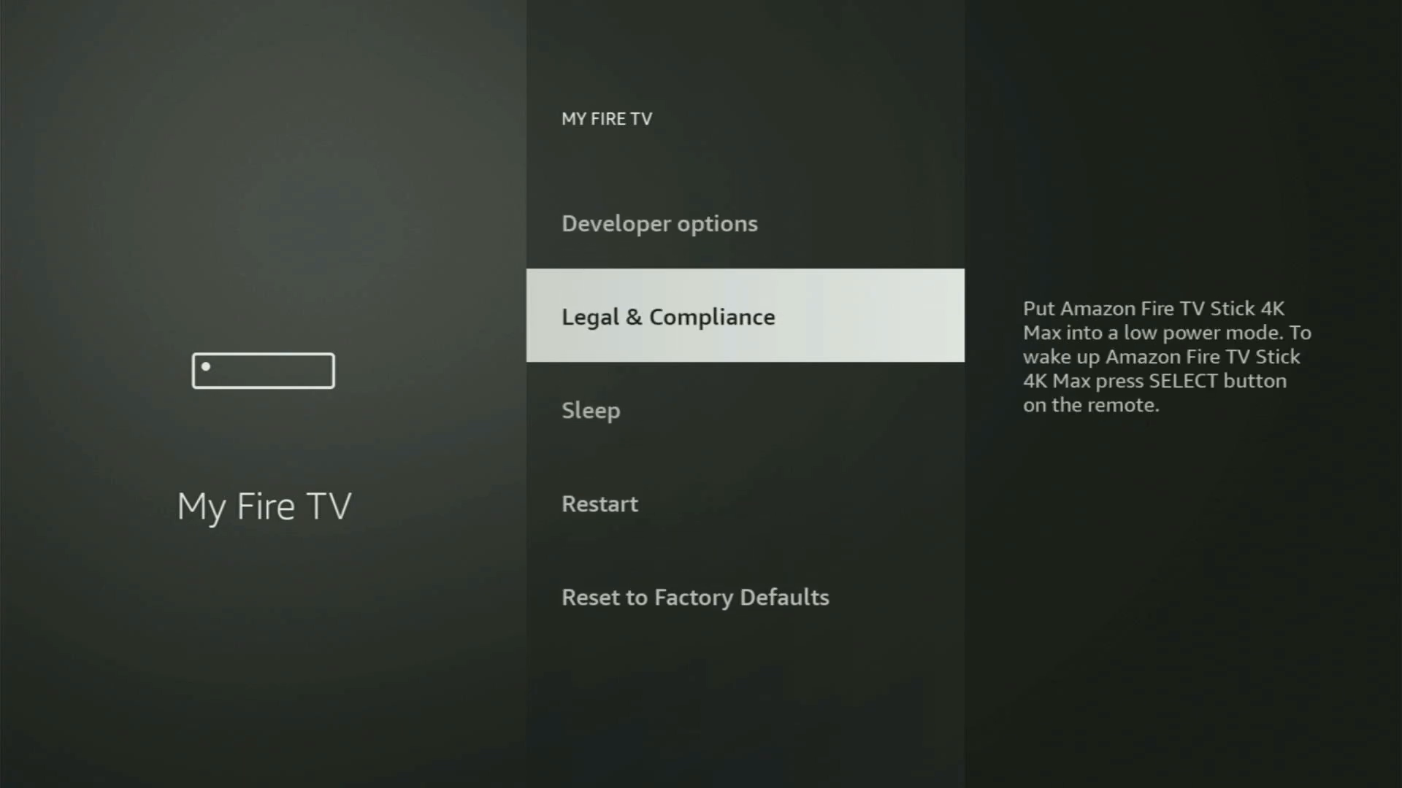
{"action": "scroll", "scroll_direction": "up", "scroll_amount": 3}
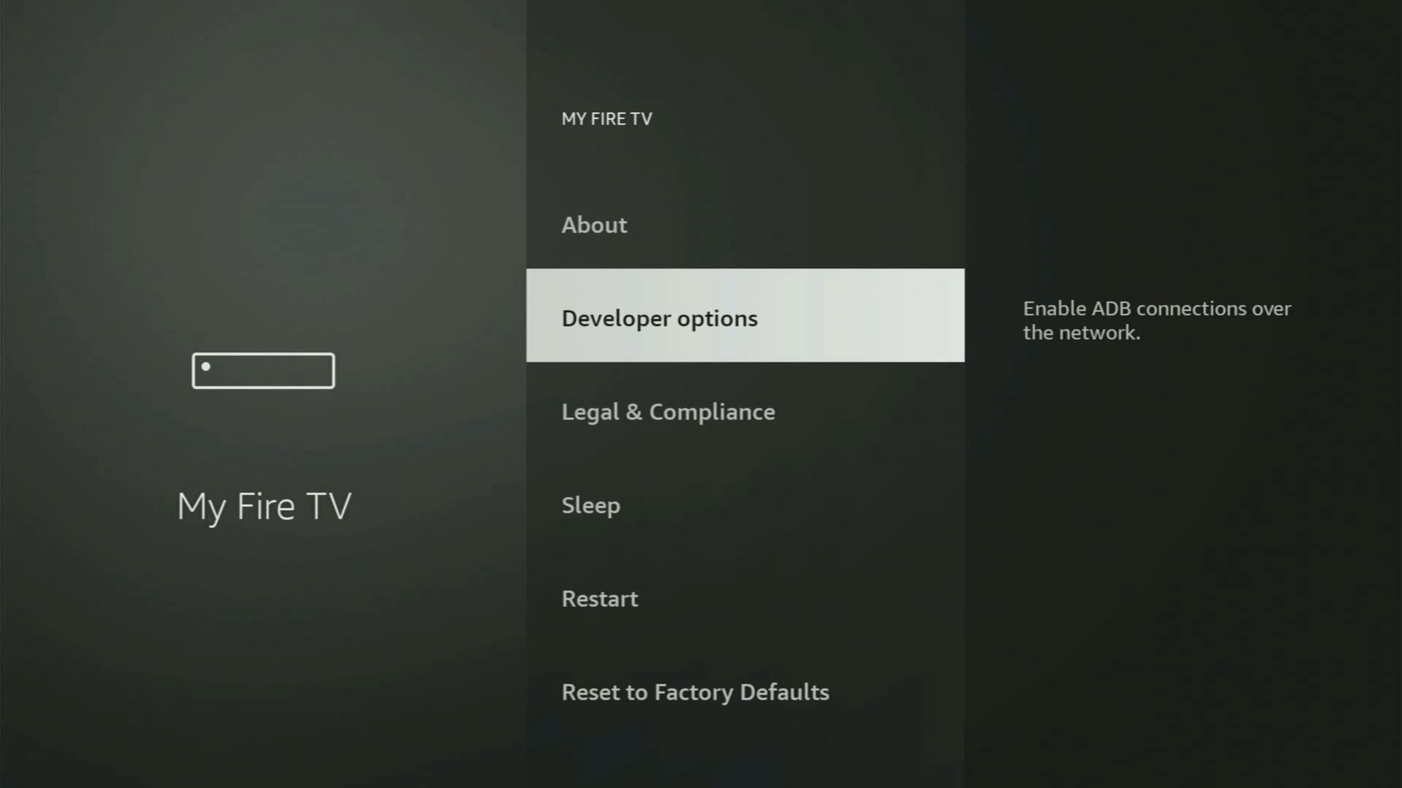
- In Developer options > Install unknown apps, set Downloader to ON
{"action": "left_click", "coordinate": [659, 316]}
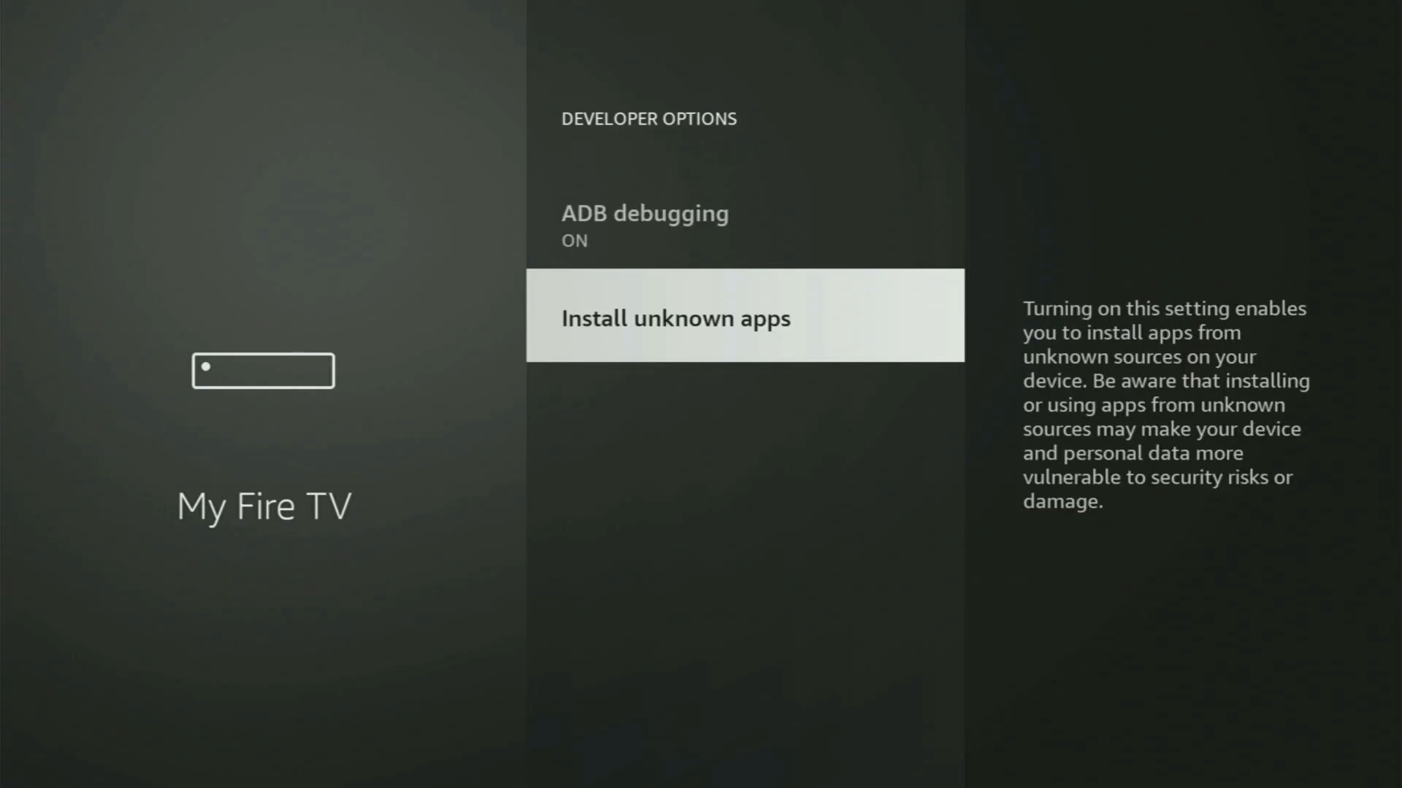
{"action": "left_click", "coordinate": [745, 317]}
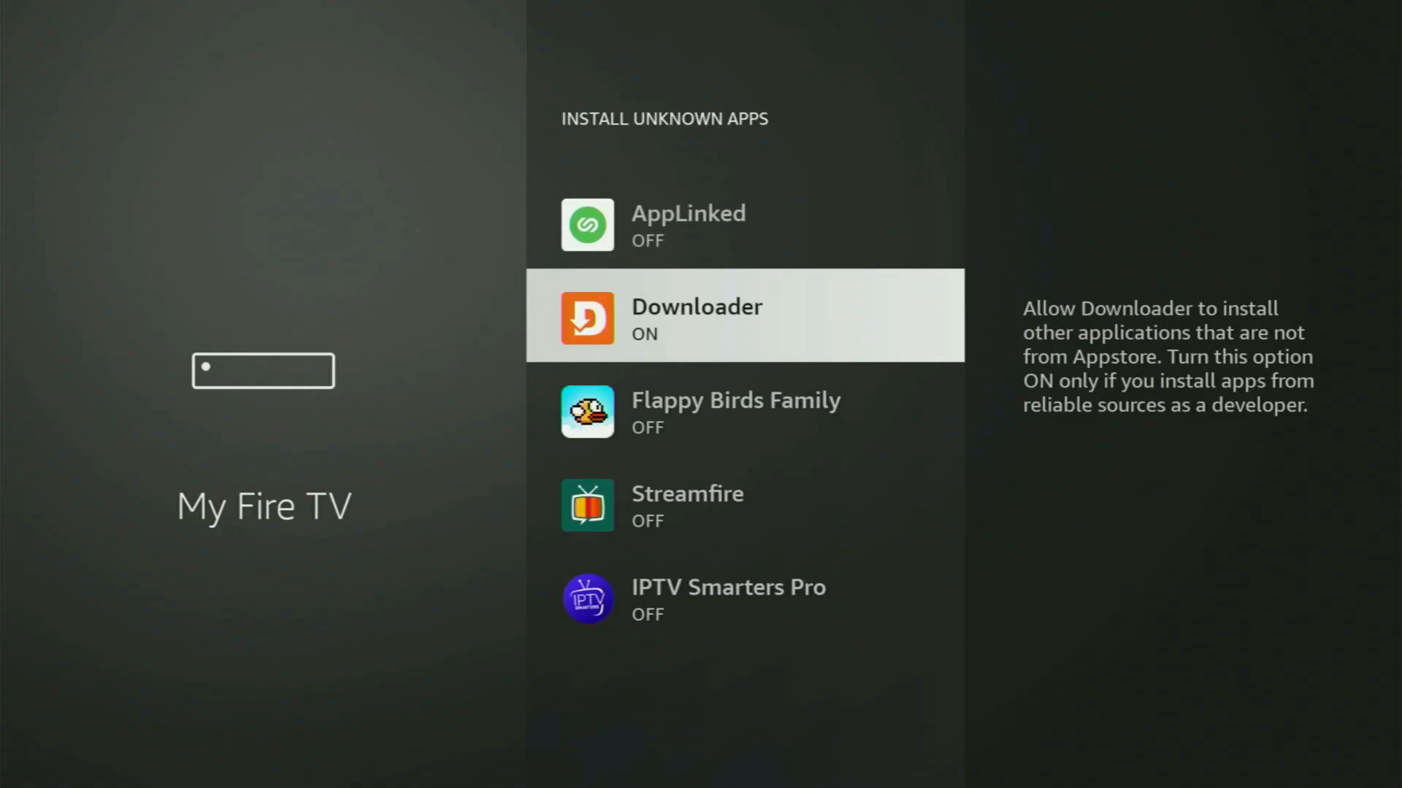
{"action": "left_click", "coordinate": [744, 316]}
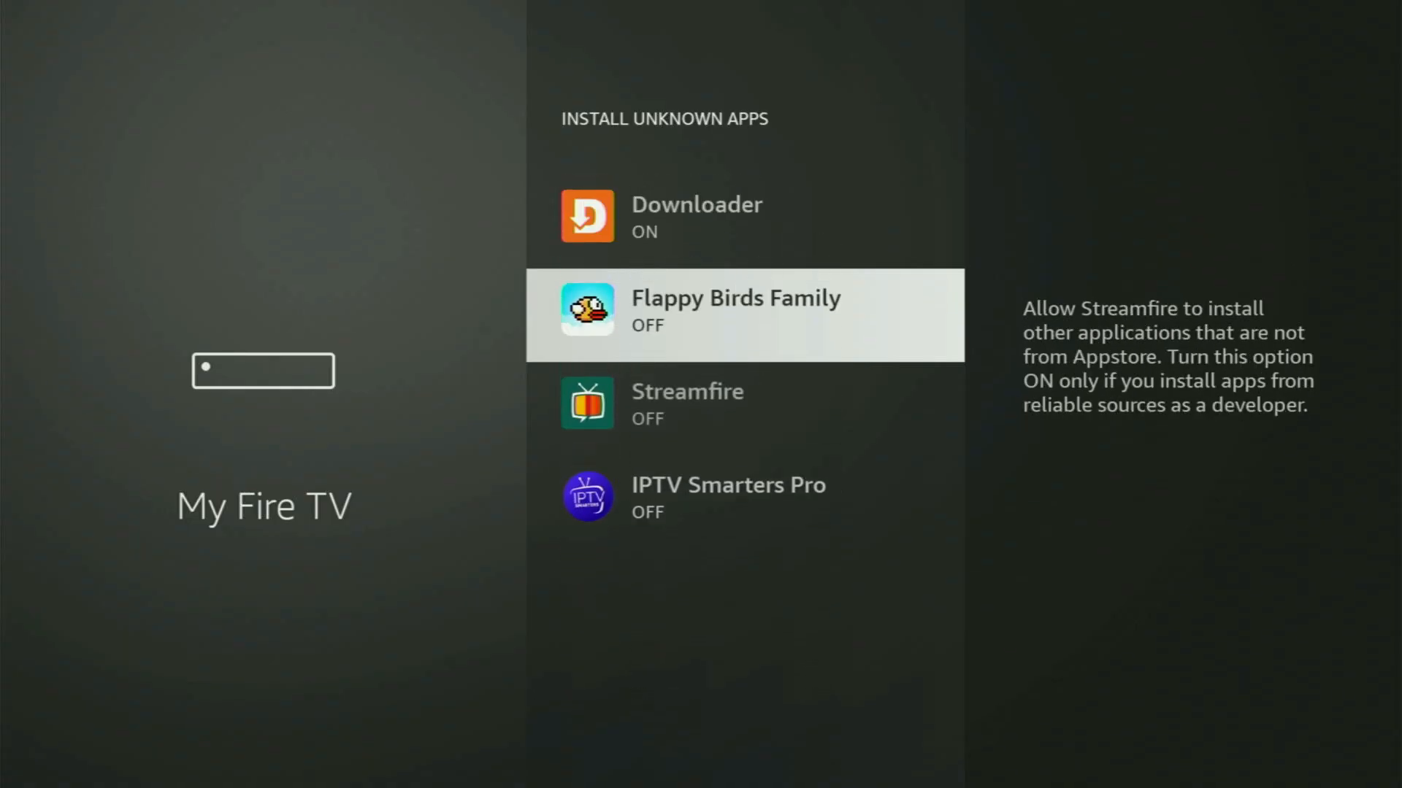
- Review the Install unknown apps list confirming other apps remain off
{"action": "scroll", "scroll_direction": "up", "scroll_amount": 3}
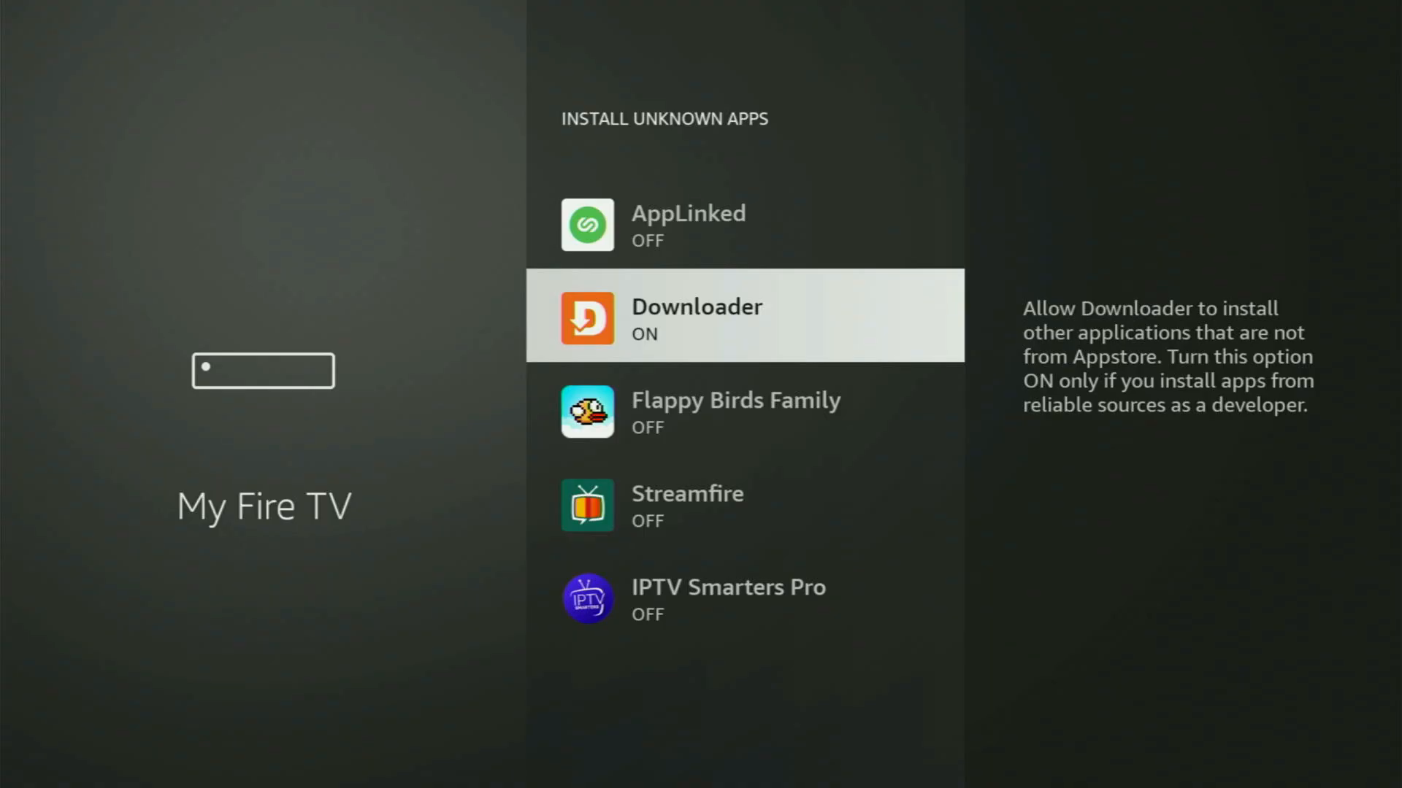
{"action": "scroll", "scroll_direction": "up", "scroll_amount": 3}
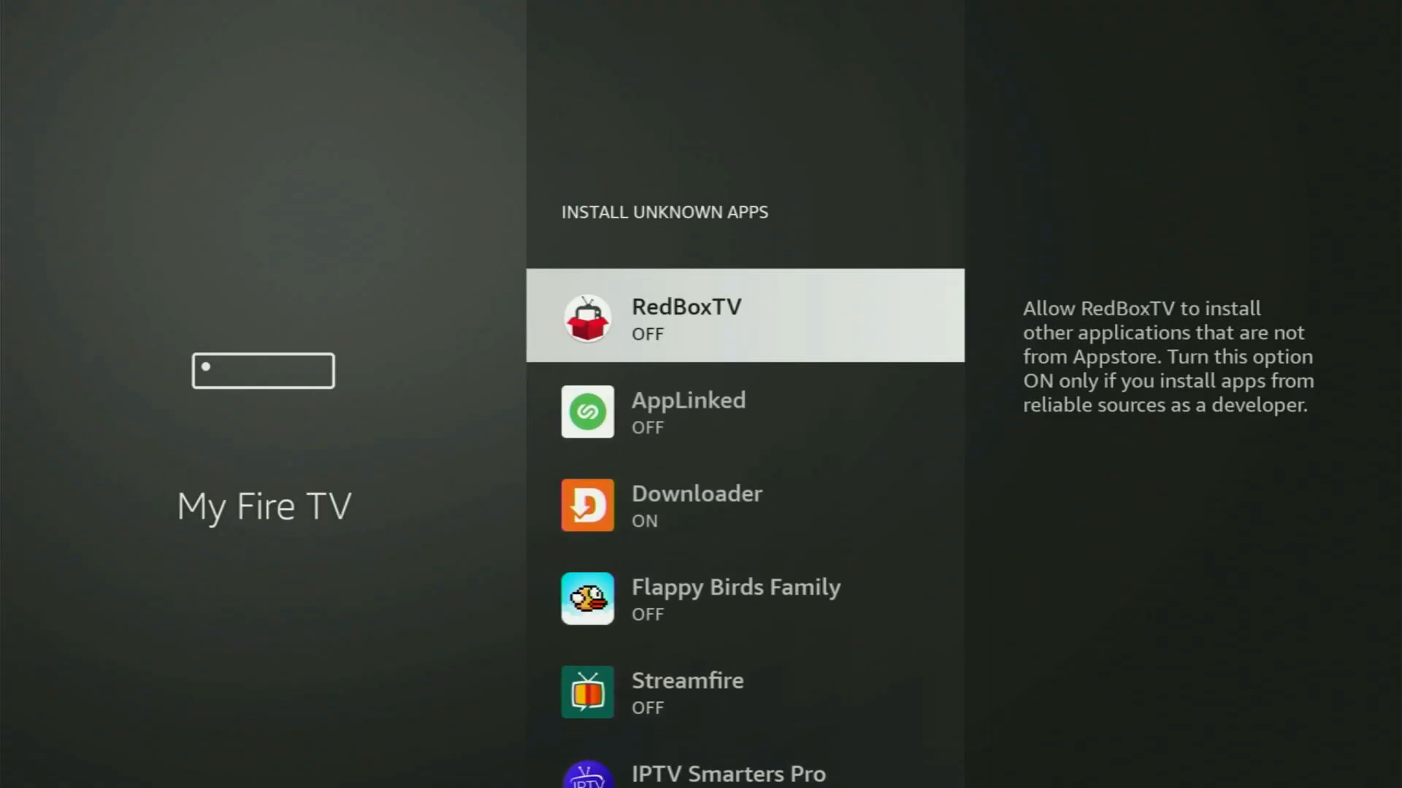
{"action": "scroll", "scroll_direction": "down", "scroll_amount": 3}
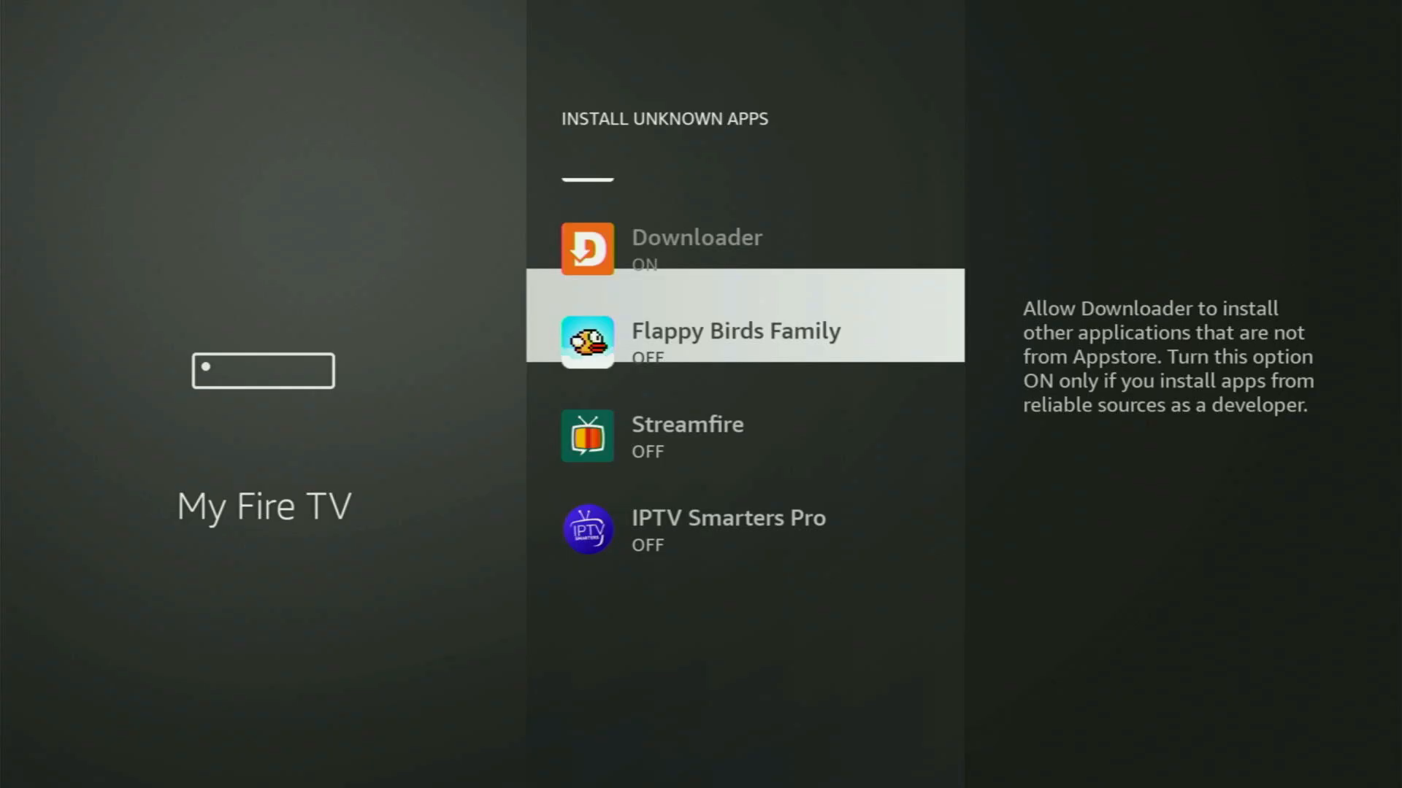
{"action": "scroll", "scroll_direction": "down", "scroll_amount": 3}
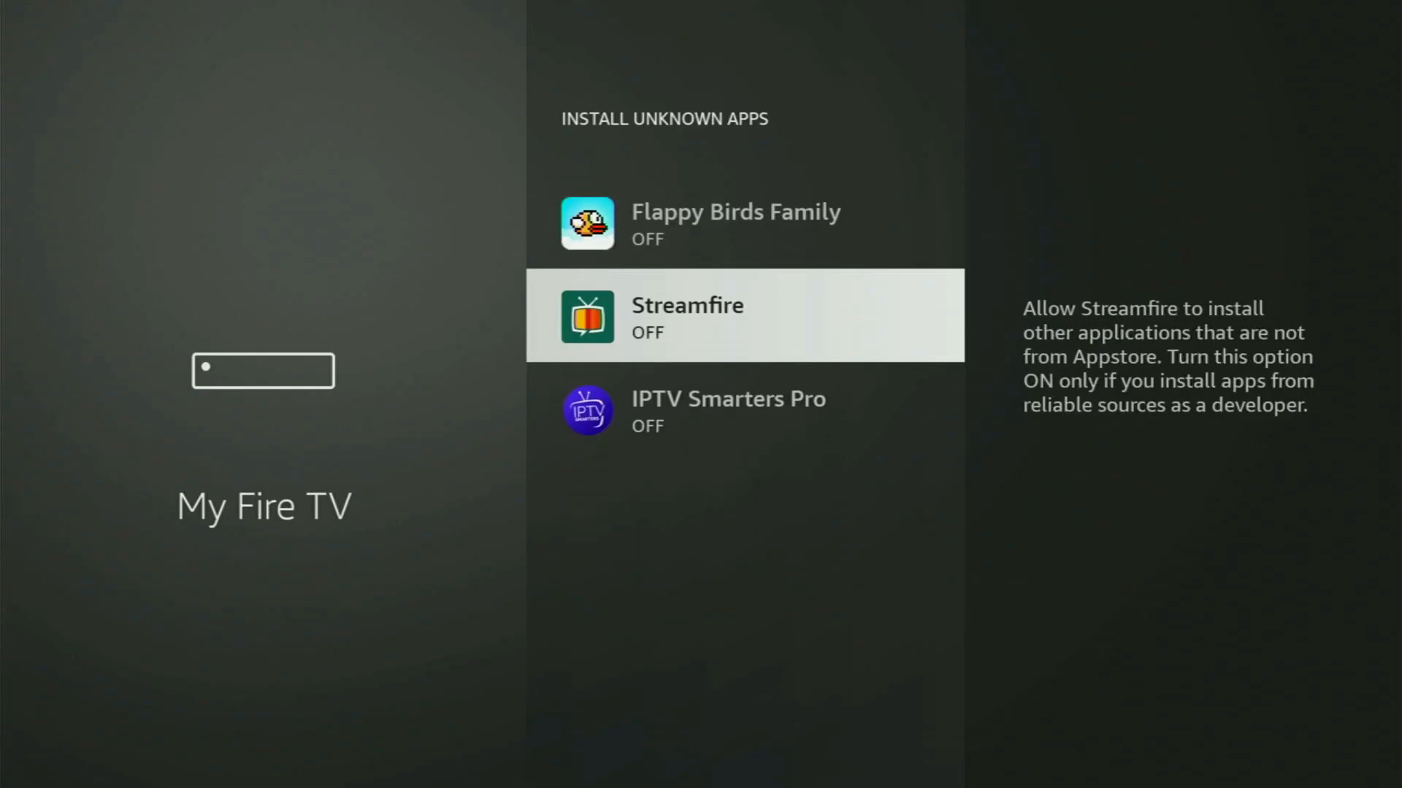
{"action": "scroll", "scroll_direction": "up", "scroll_amount": 3}
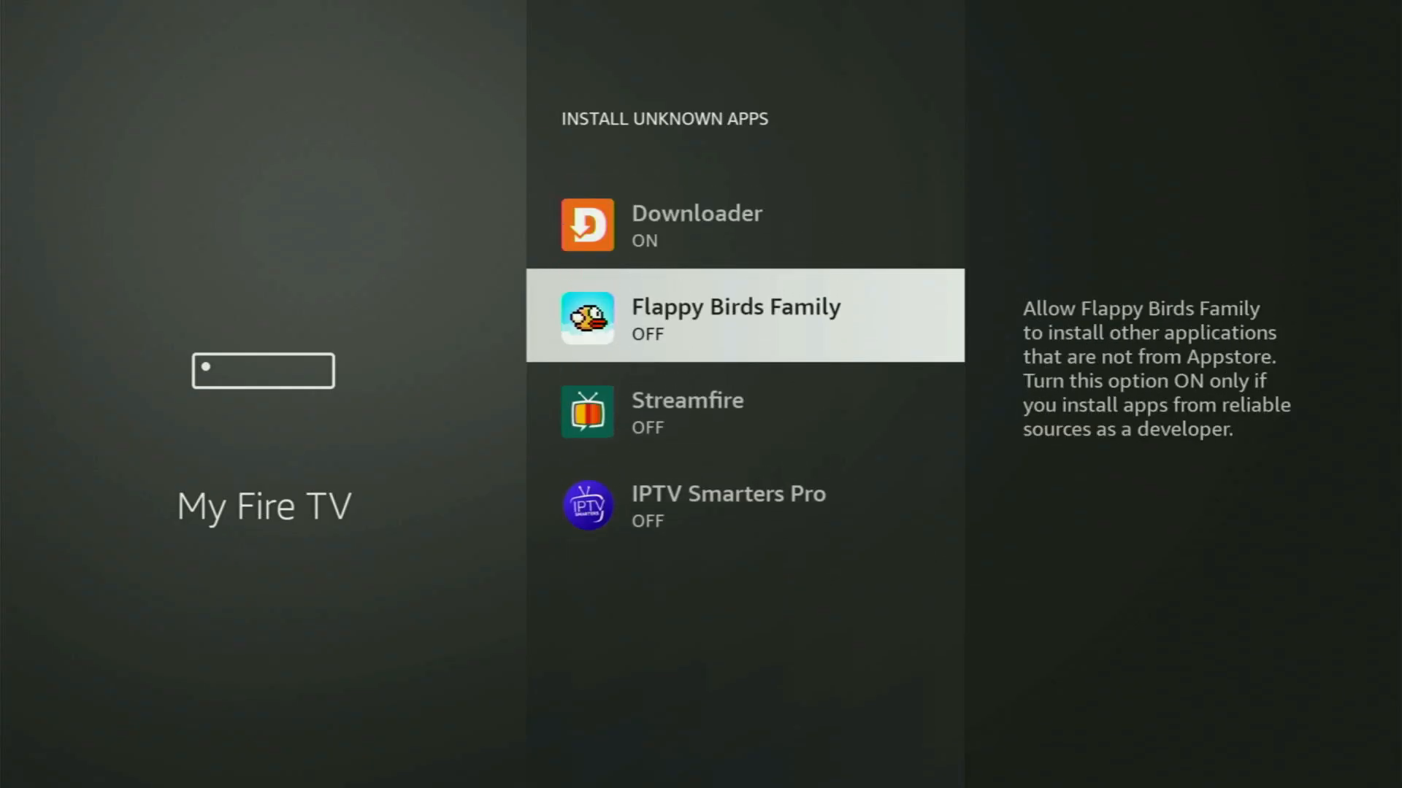
{"action": "scroll", "scroll_direction": "up", "scroll_amount": 3}
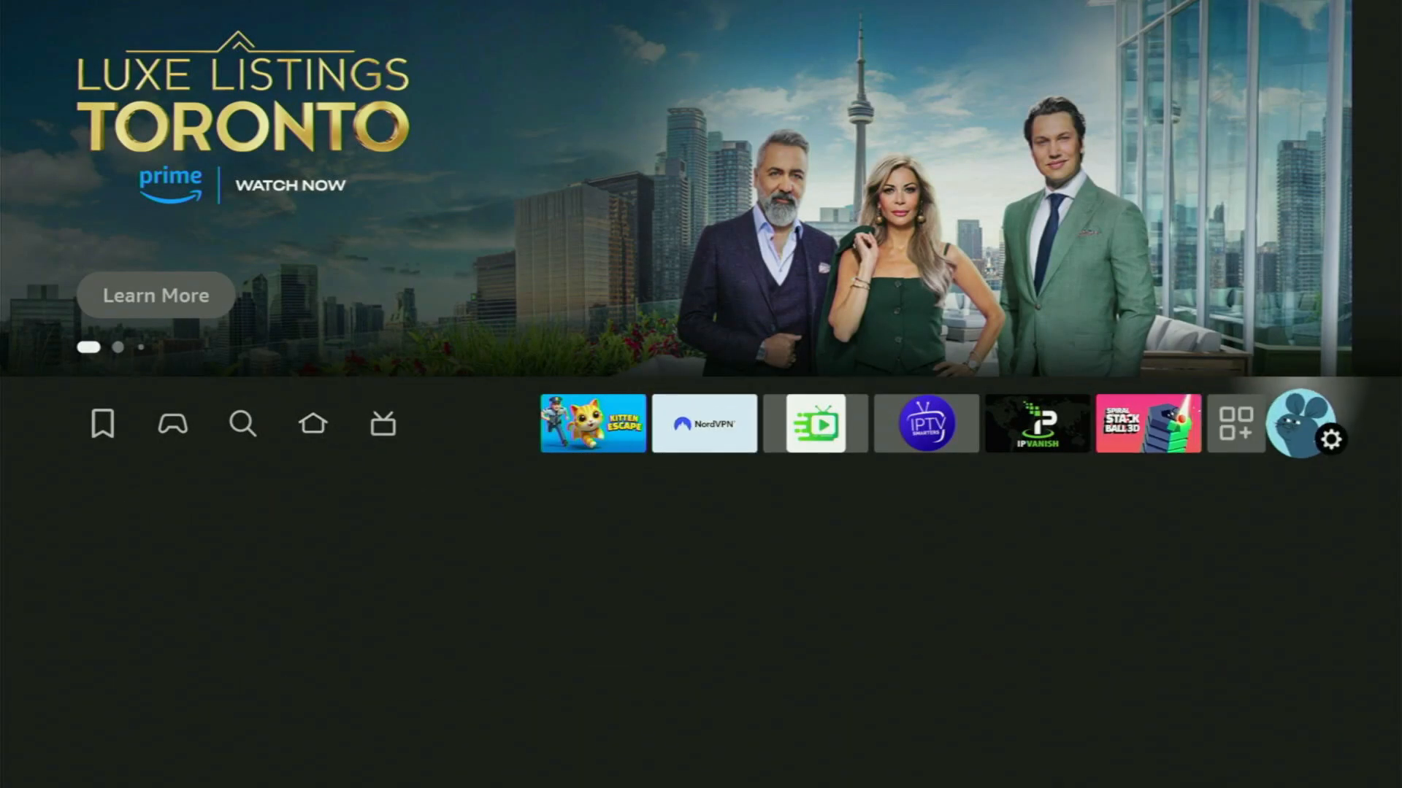
- Open Your Apps & Channels from the home screen Apps icon
{"action": "left_click", "coordinate": [1237, 423]}
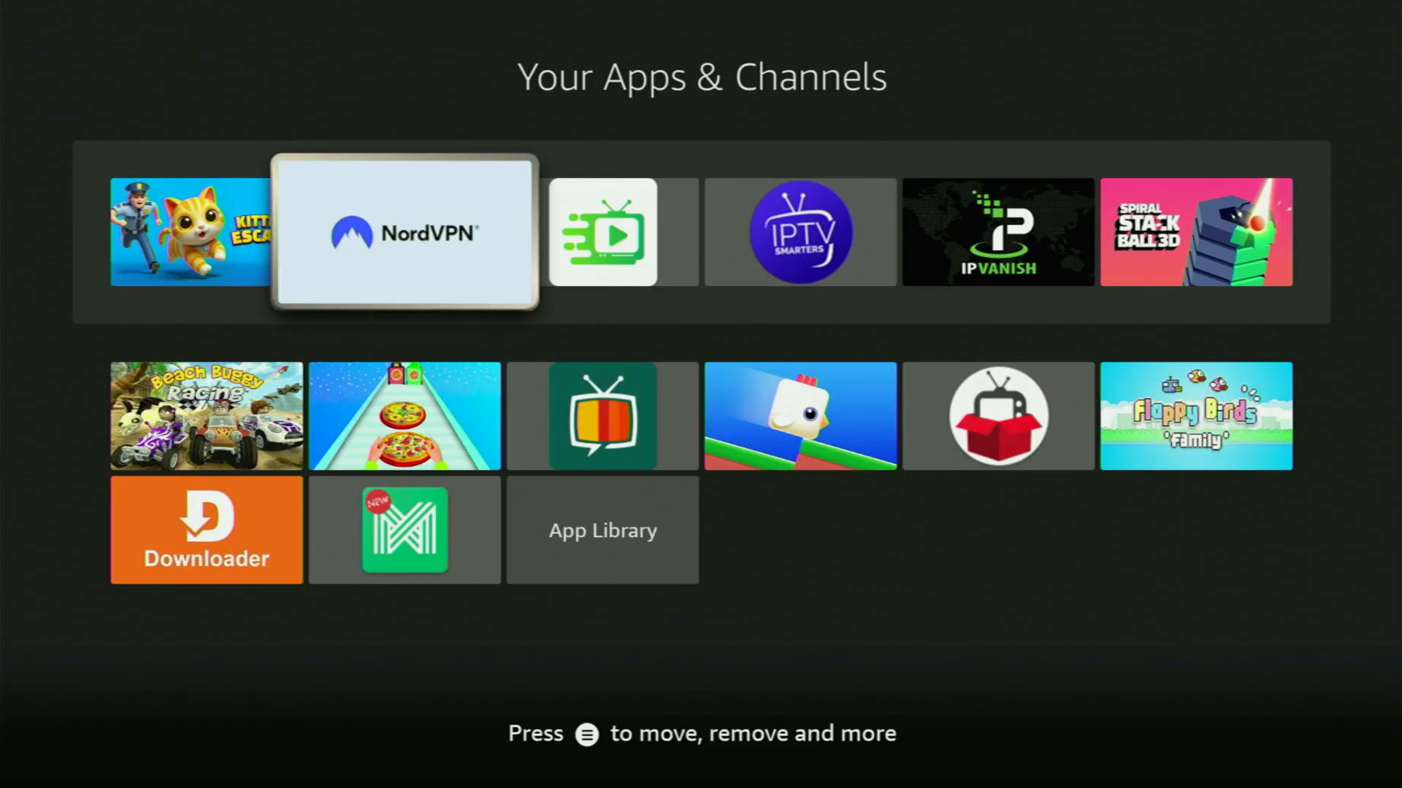
{"action": "left_click", "coordinate": [405, 232]}
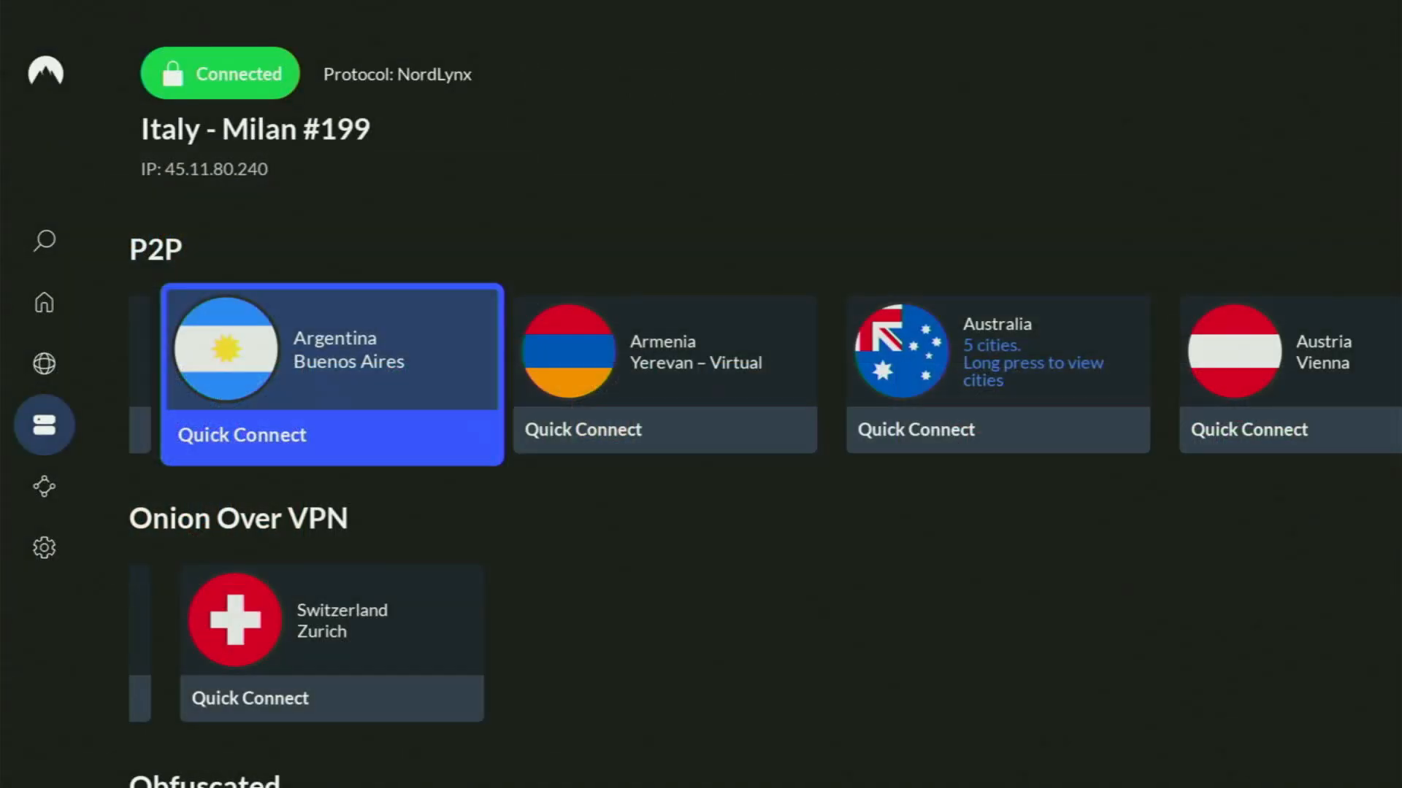
{"action": "scroll", "scroll_direction": "down", "scroll_amount": 3}
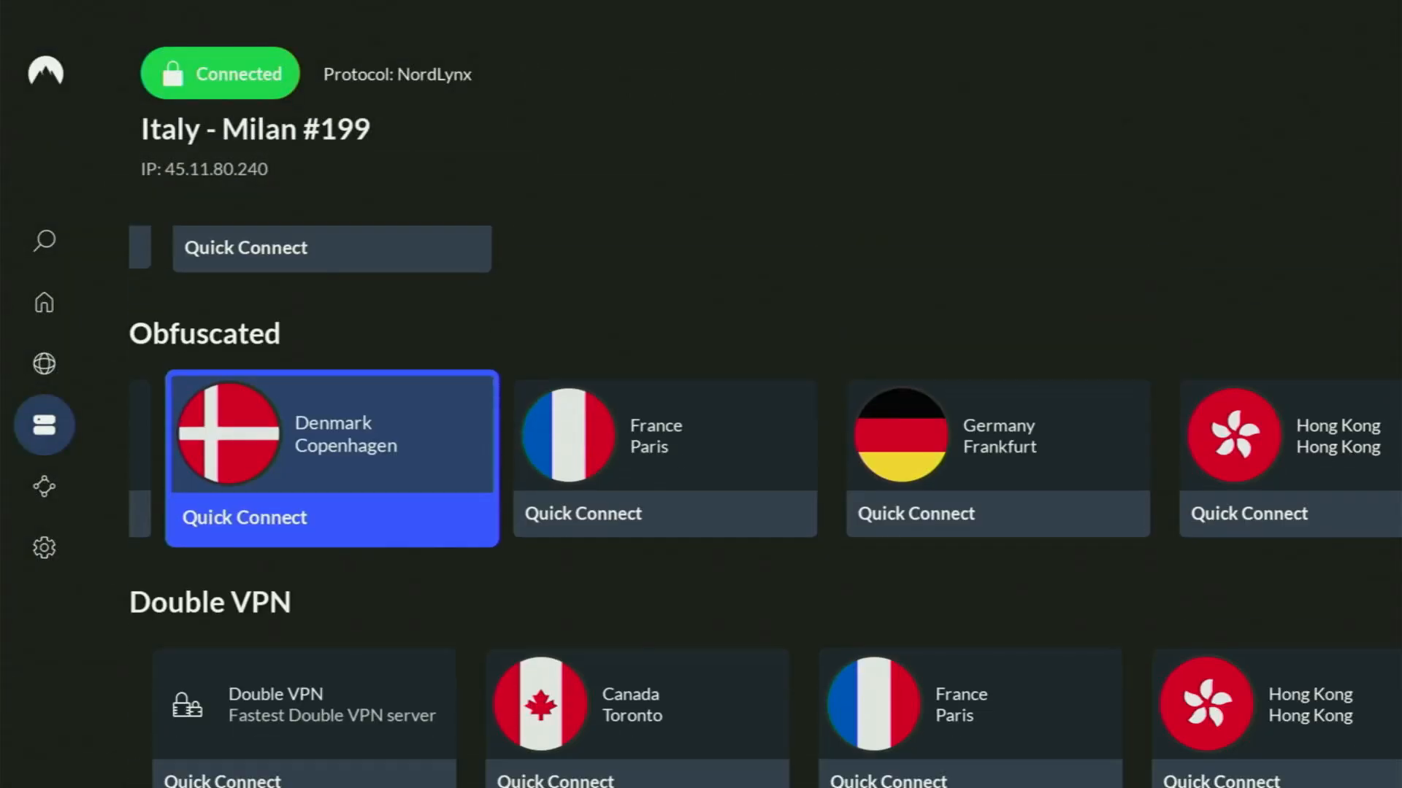
{"action": "left_click", "coordinate": [44, 363]}
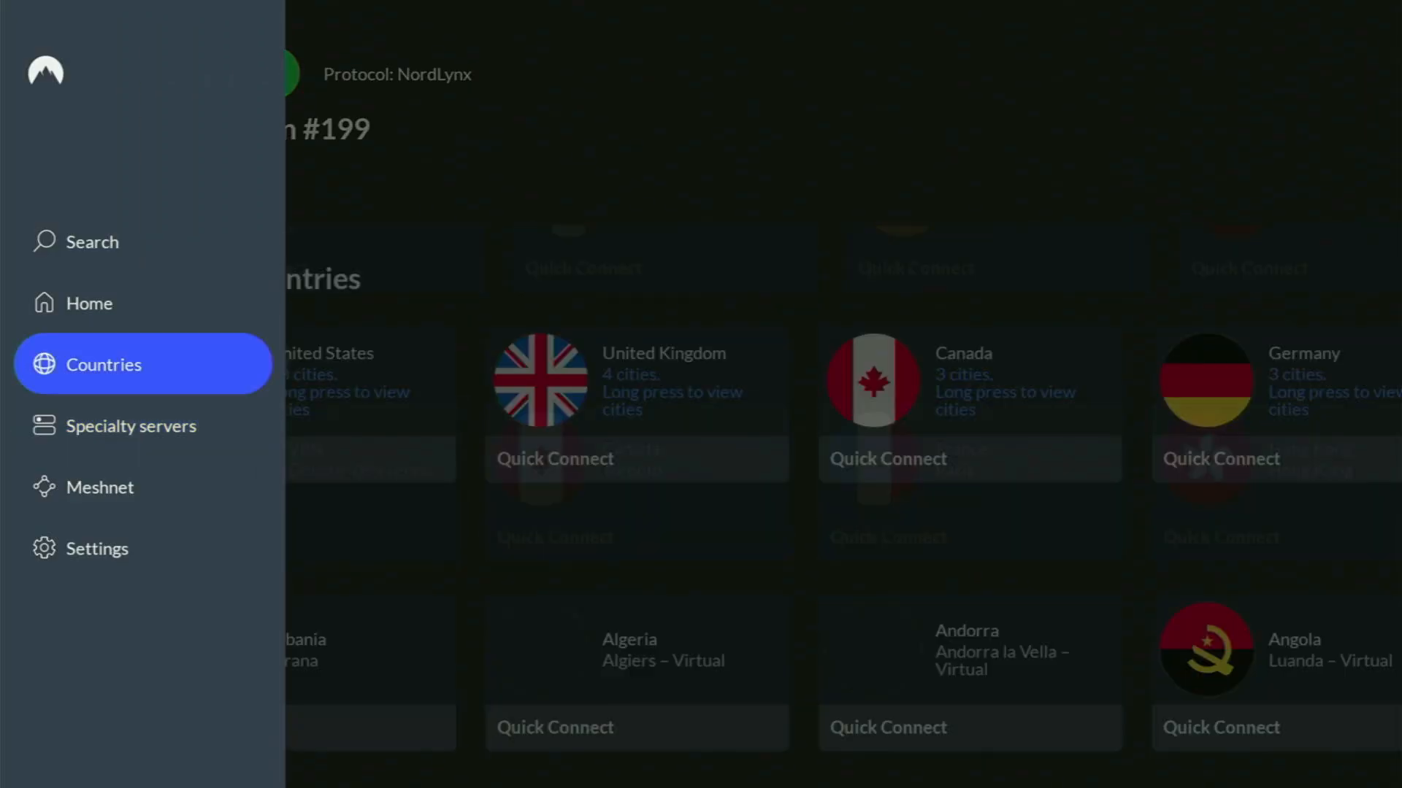
{"action": "left_click", "coordinate": [126, 304]}
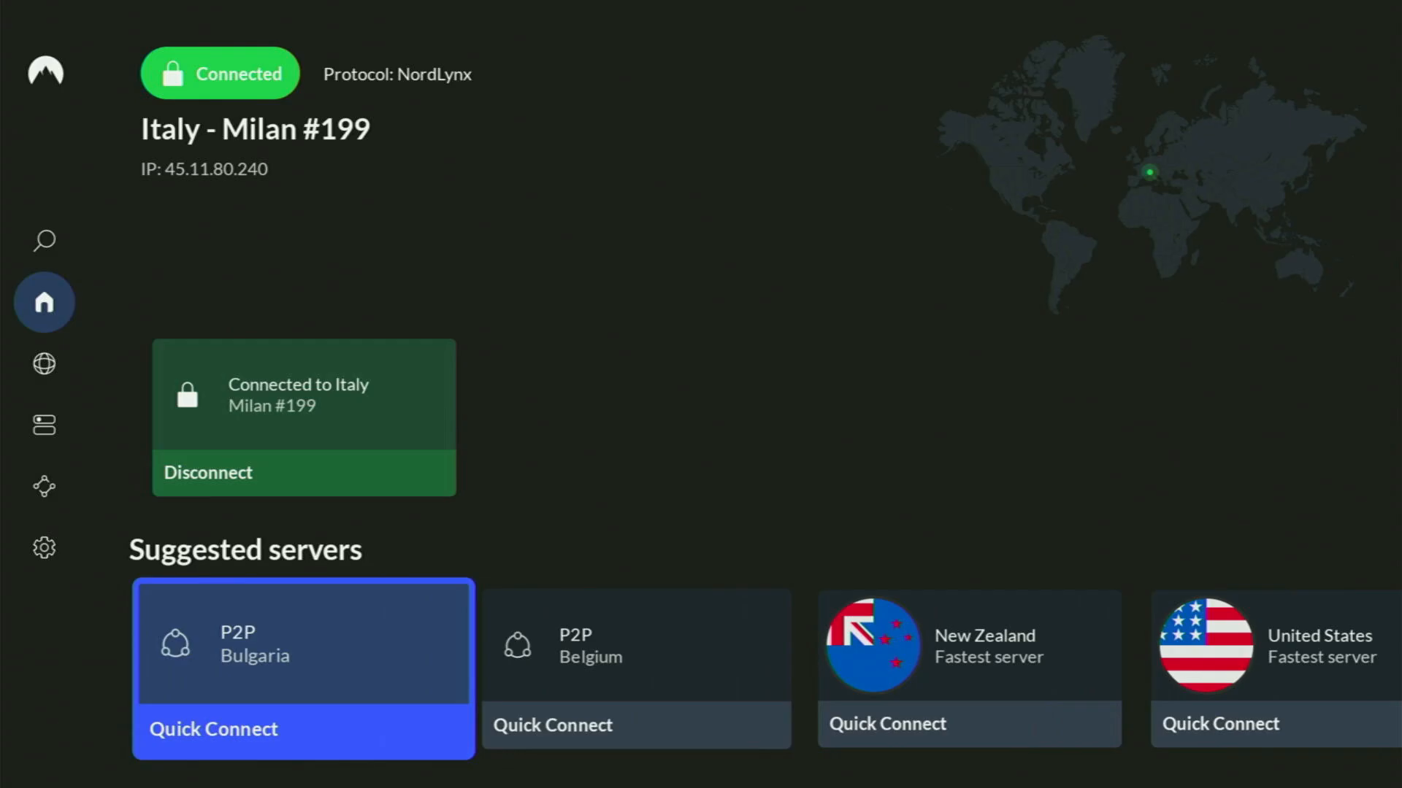
{"action": "left_click", "coordinate": [42, 363]}
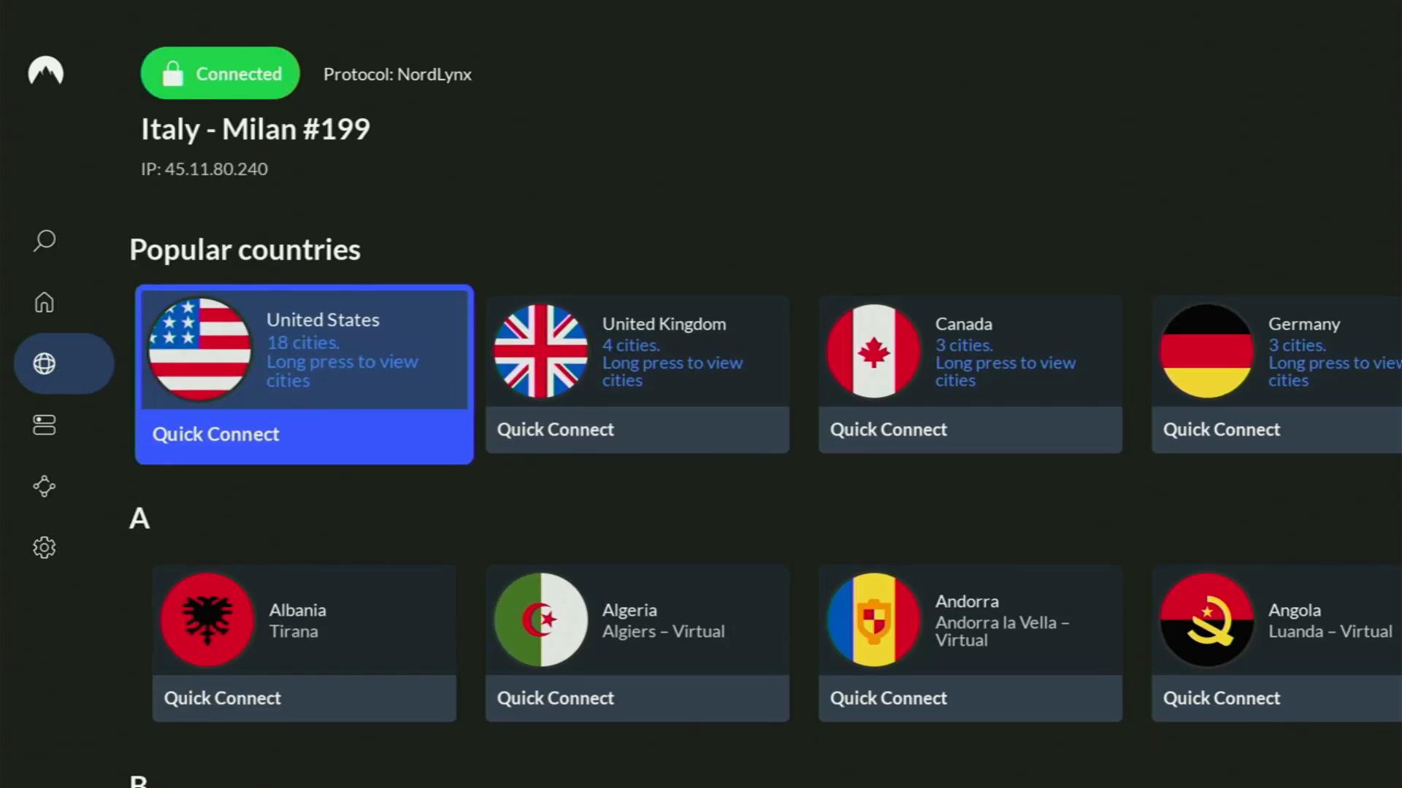
{"action": "scroll", "scroll_direction": "down", "scroll_amount": 3}
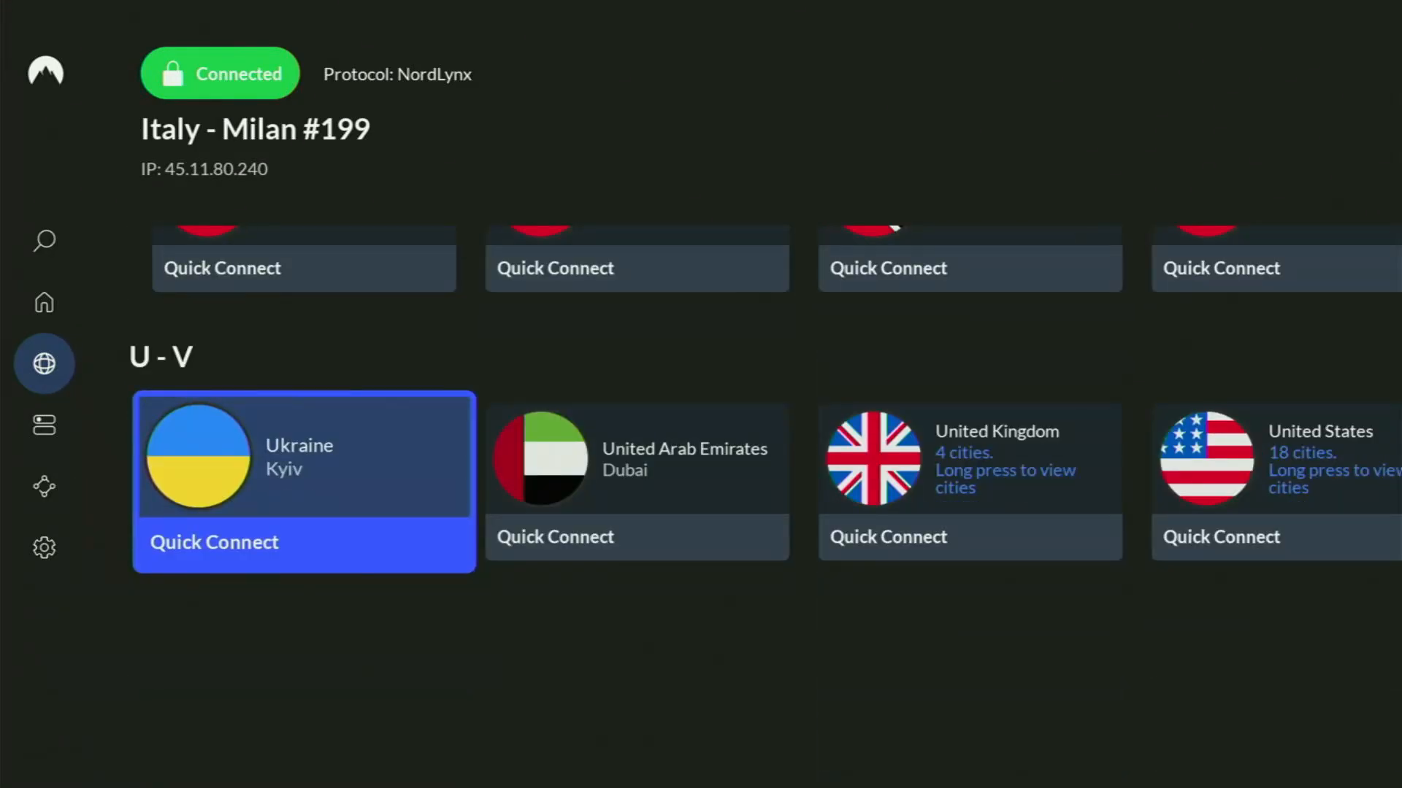
{"action": "scroll", "scroll_direction": "right", "scroll_amount": 3}
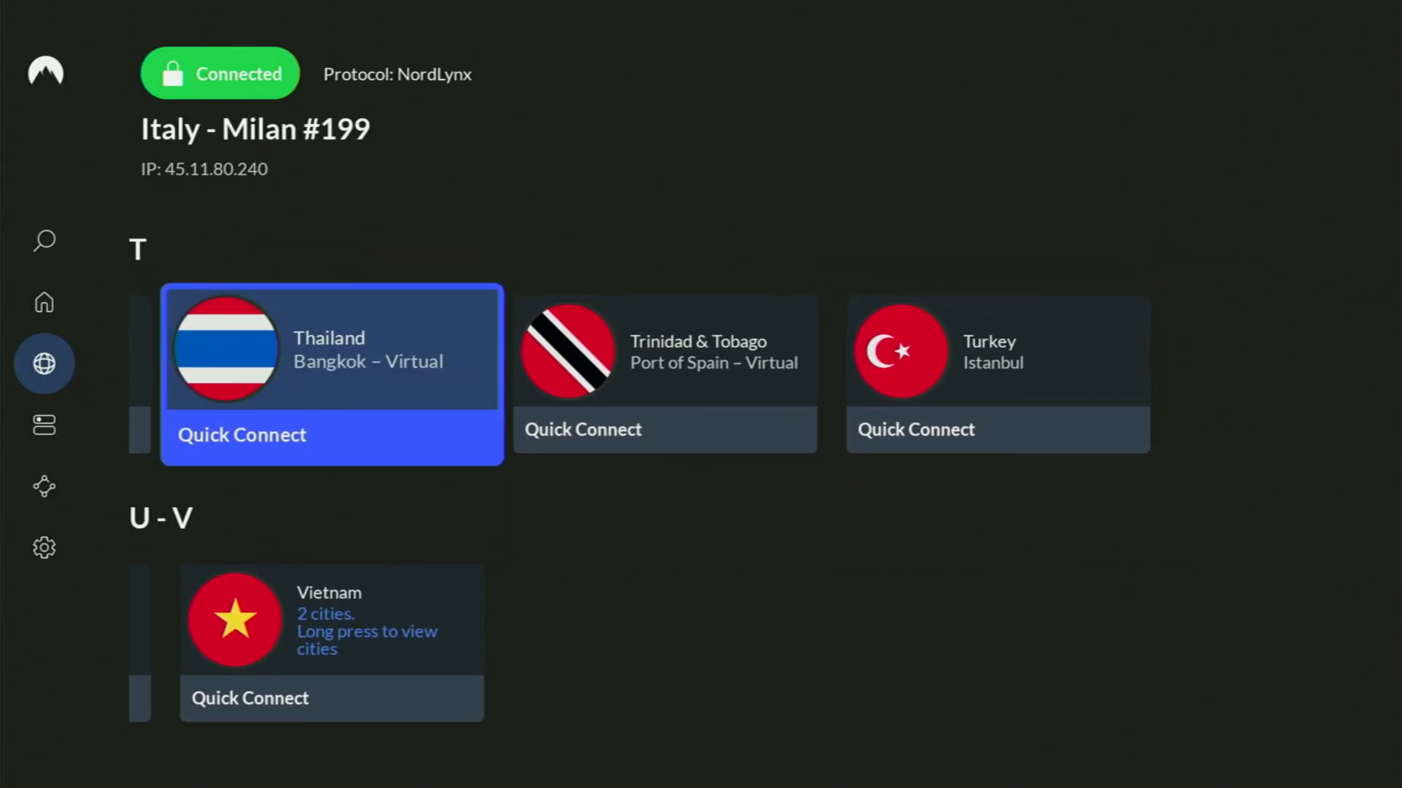
{"action": "scroll", "scroll_direction": "up", "scroll_amount": 3}
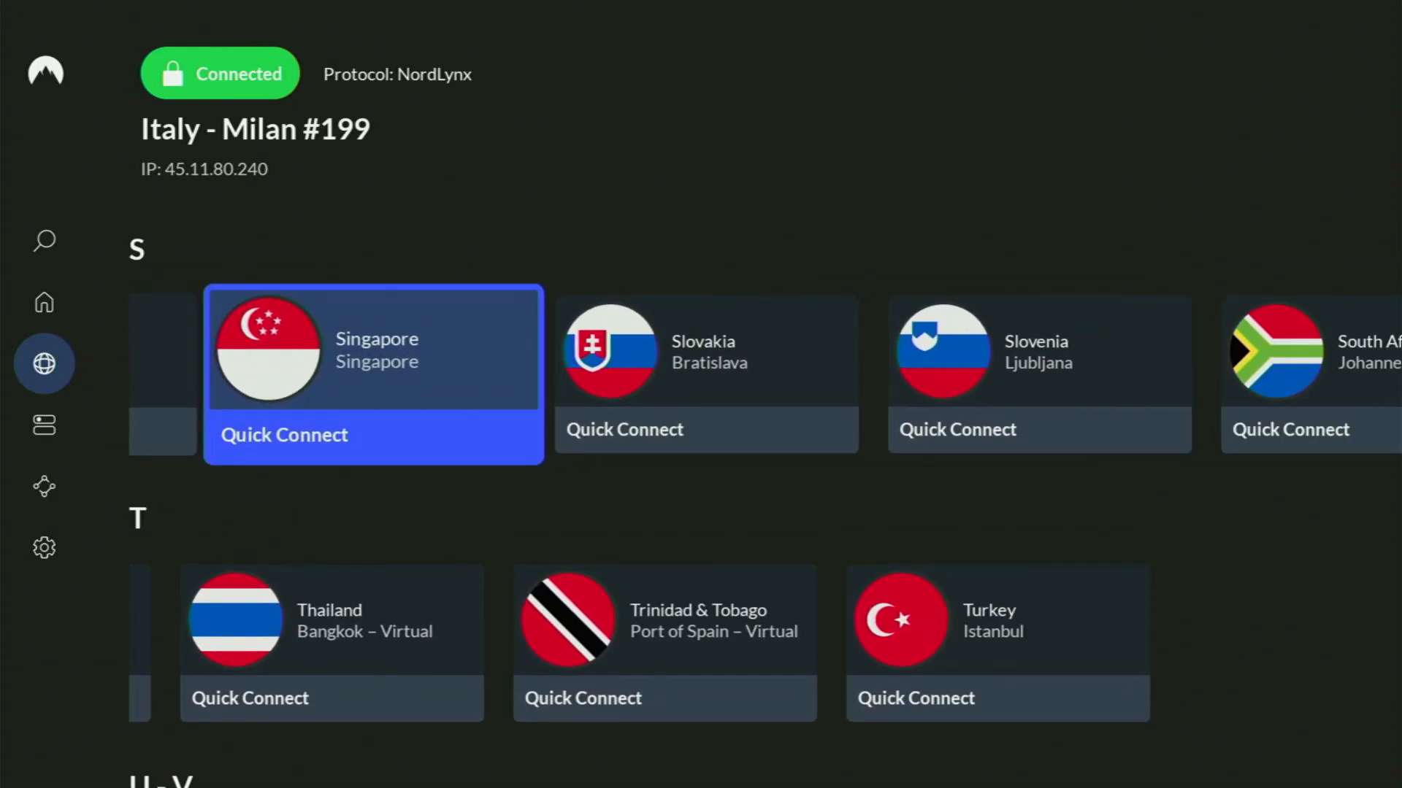
{"action": "scroll", "scroll_direction": "right", "scroll_amount": 3}
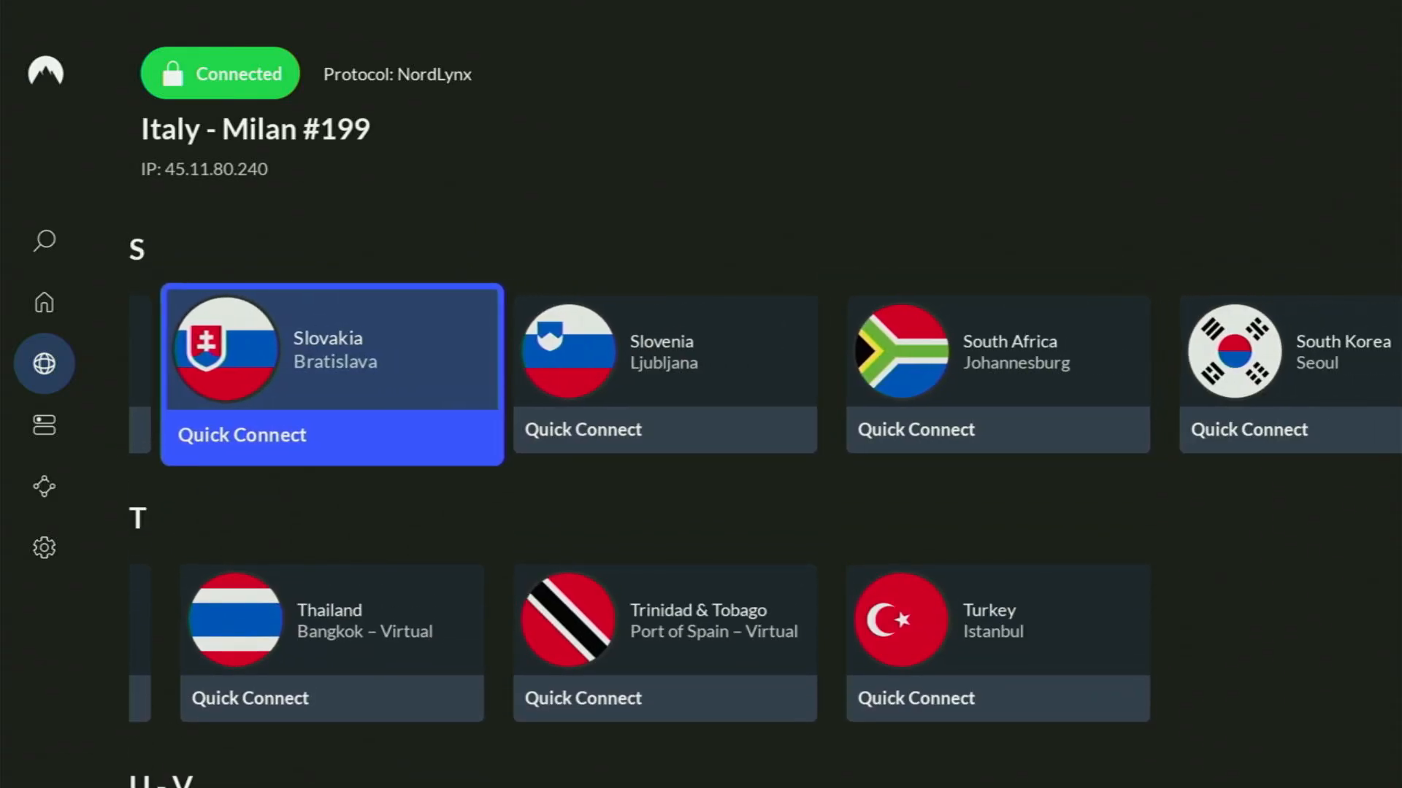
- Connect NordVPN to the Singapore server (Singapore #477) and browse the country rows
{"action": "left_click", "coordinate": [241, 435]}
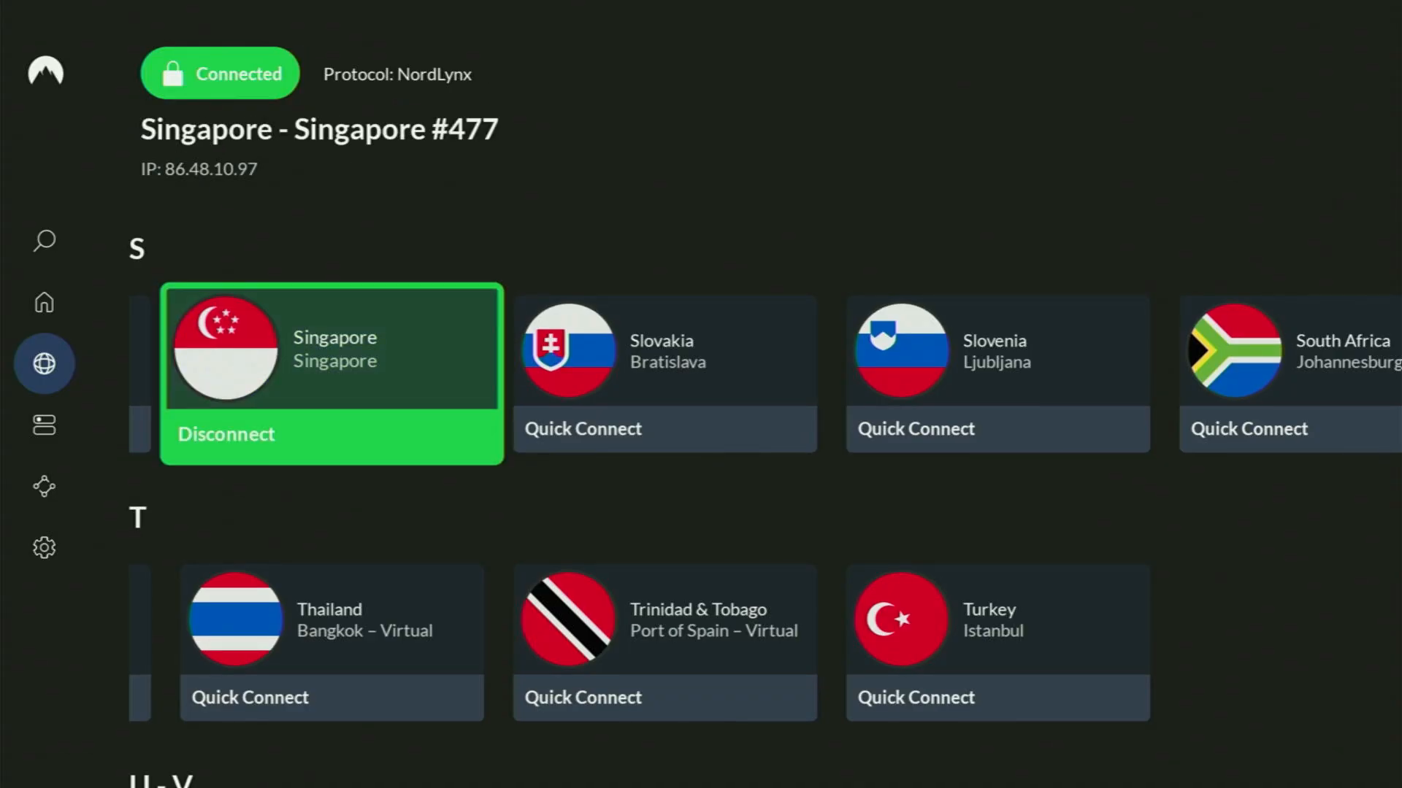
{"action": "mouse_move", "coordinate": [664, 372]}
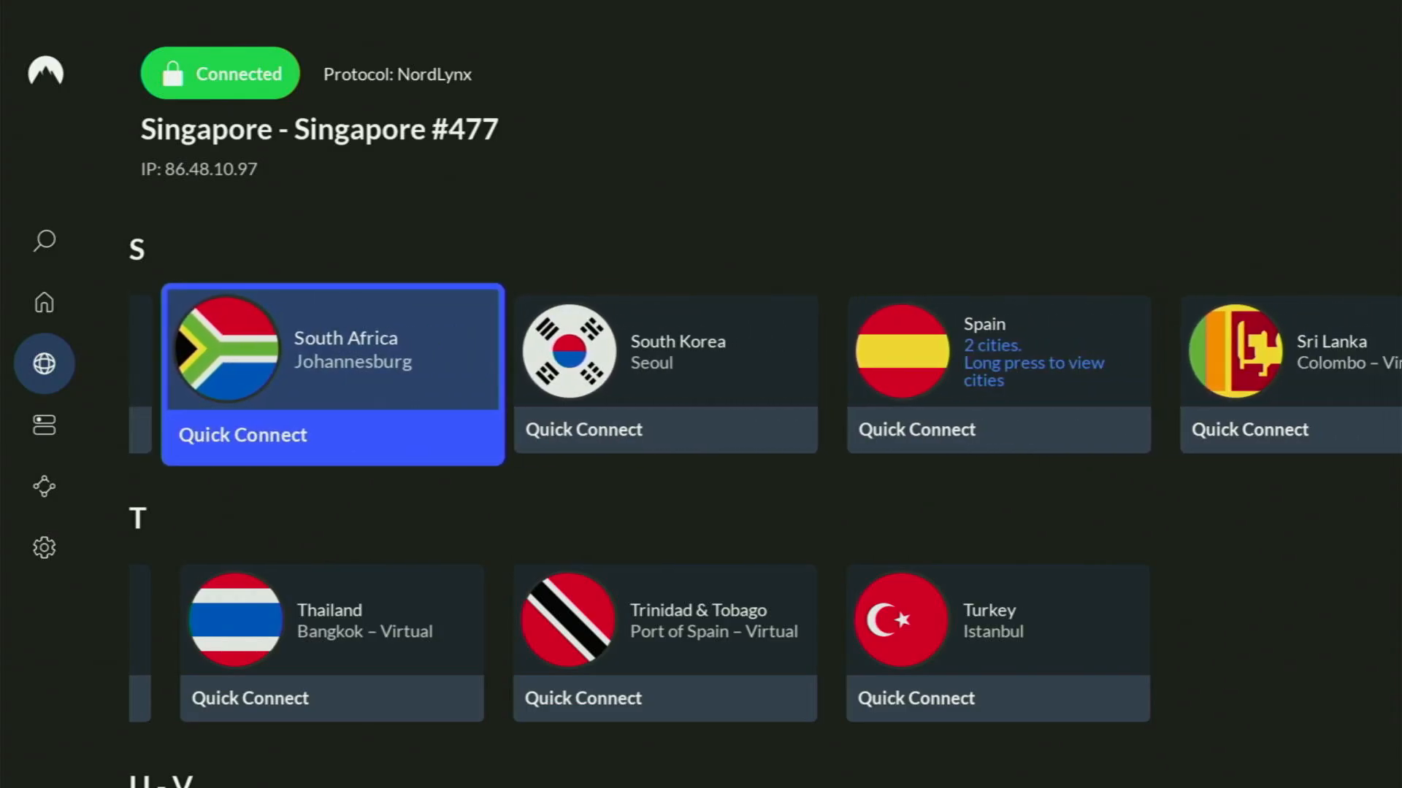
{"action": "scroll", "scroll_direction": "right", "scroll_amount": 3}
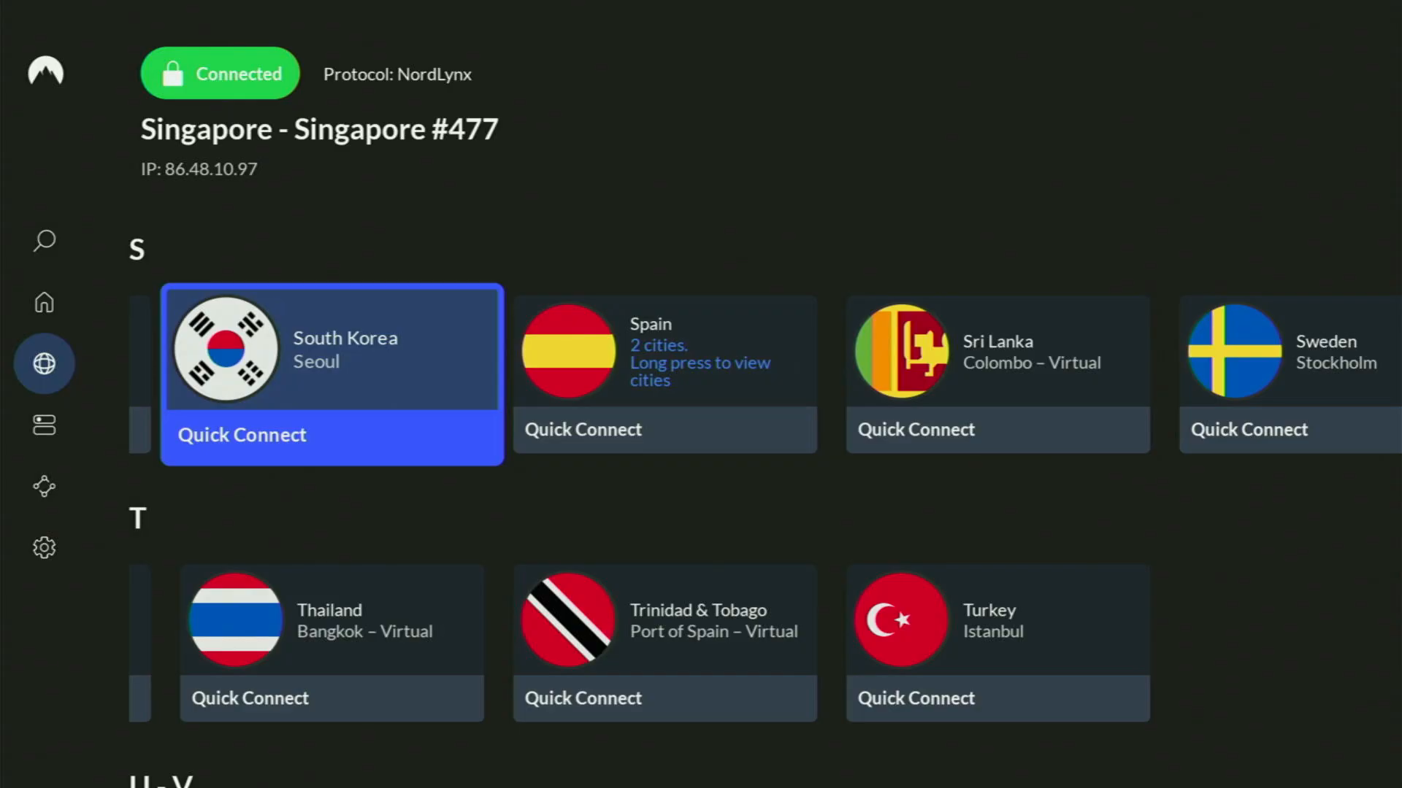
{"action": "scroll", "scroll_direction": "right", "scroll_amount": 3}
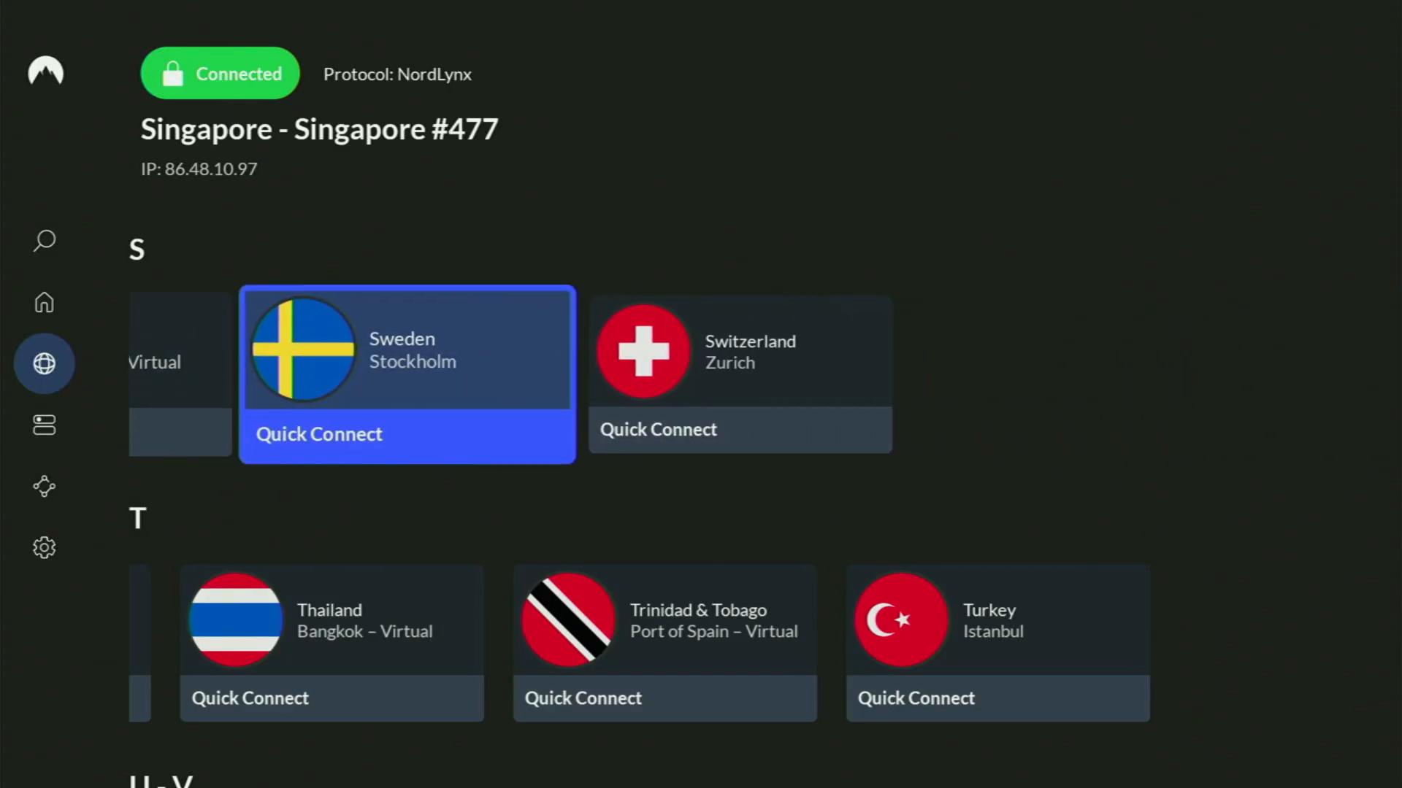
{"action": "scroll", "scroll_direction": "up", "scroll_amount": 3}
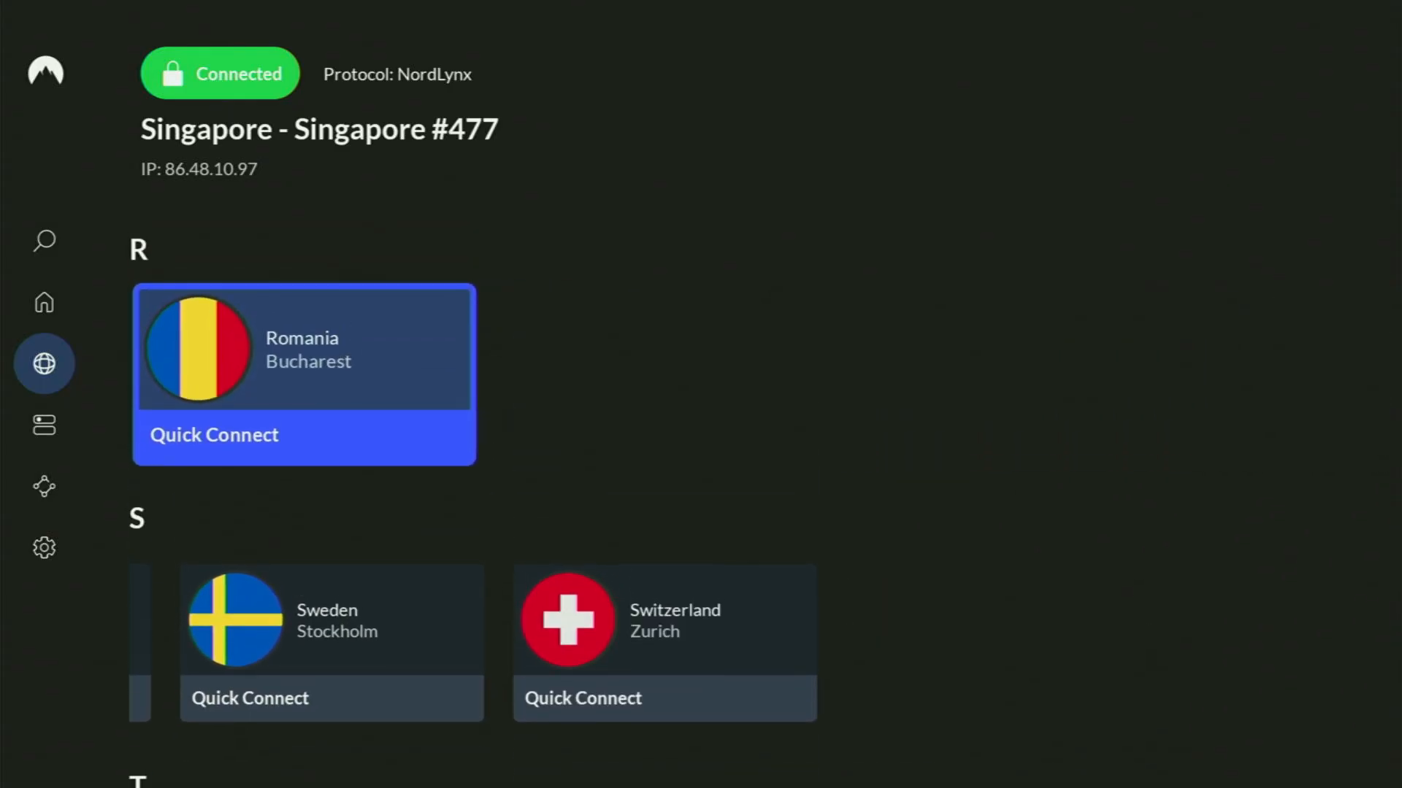
{"action": "scroll", "scroll_direction": "up", "scroll_amount": 3}
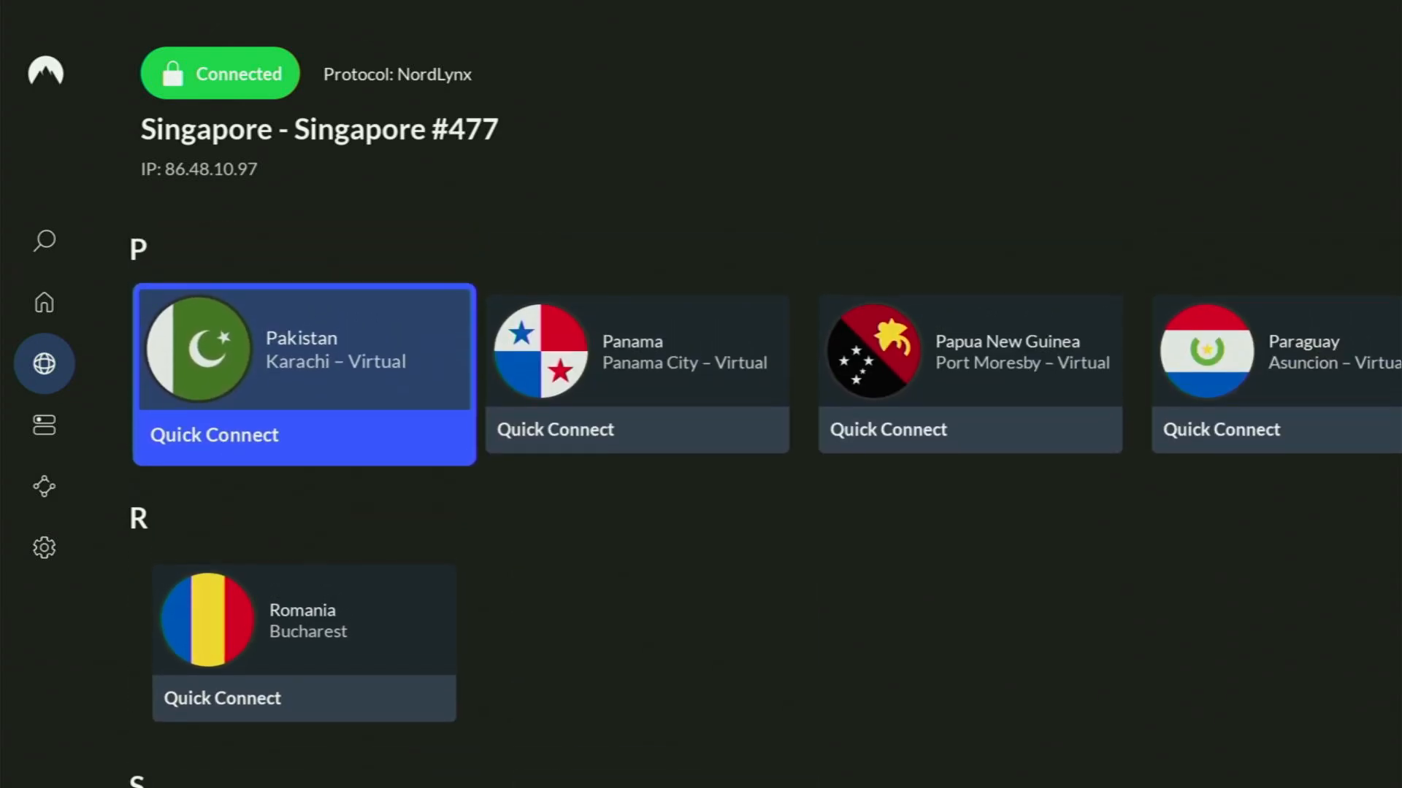
{"action": "scroll", "scroll_direction": "right", "scroll_amount": 3}
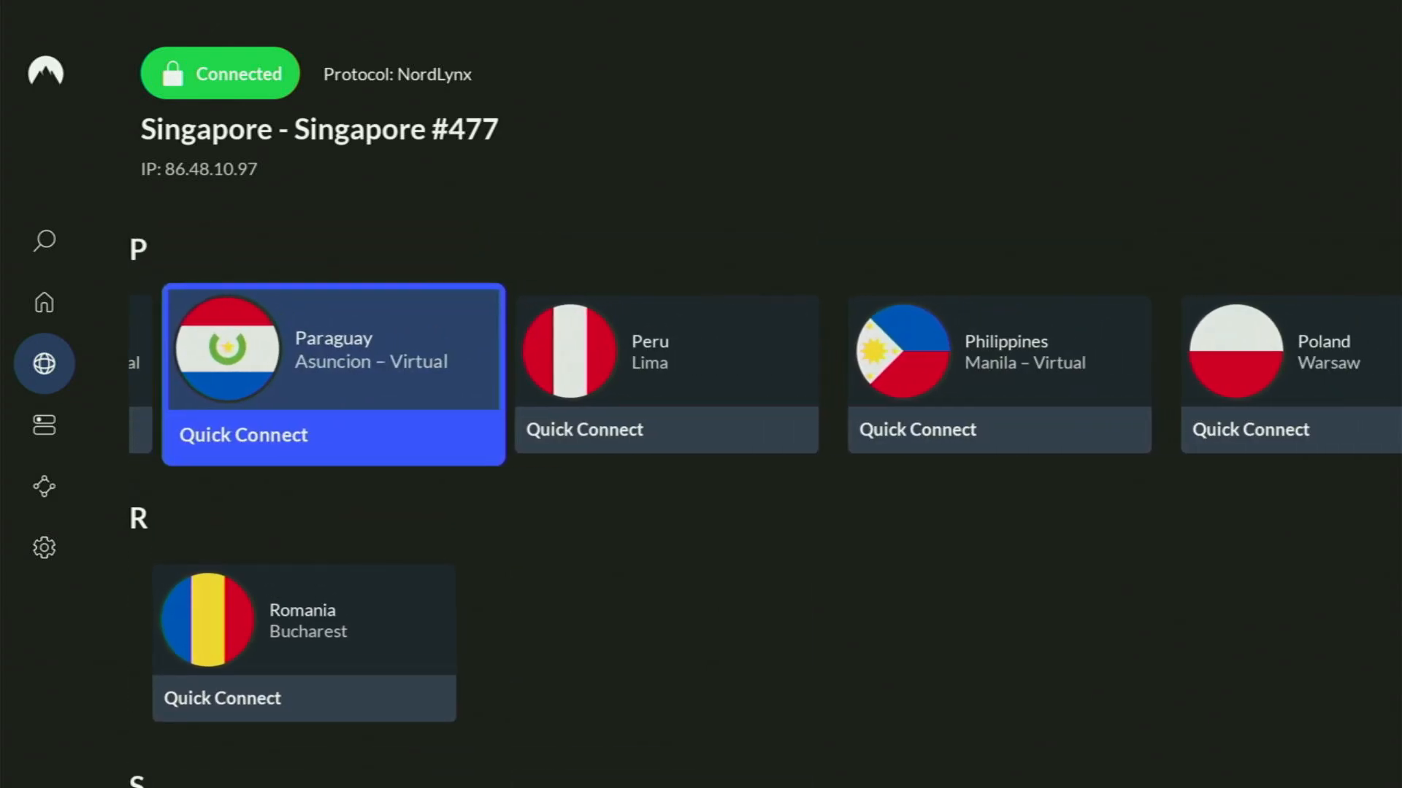
{"action": "scroll", "scroll_direction": "up", "scroll_amount": 3}
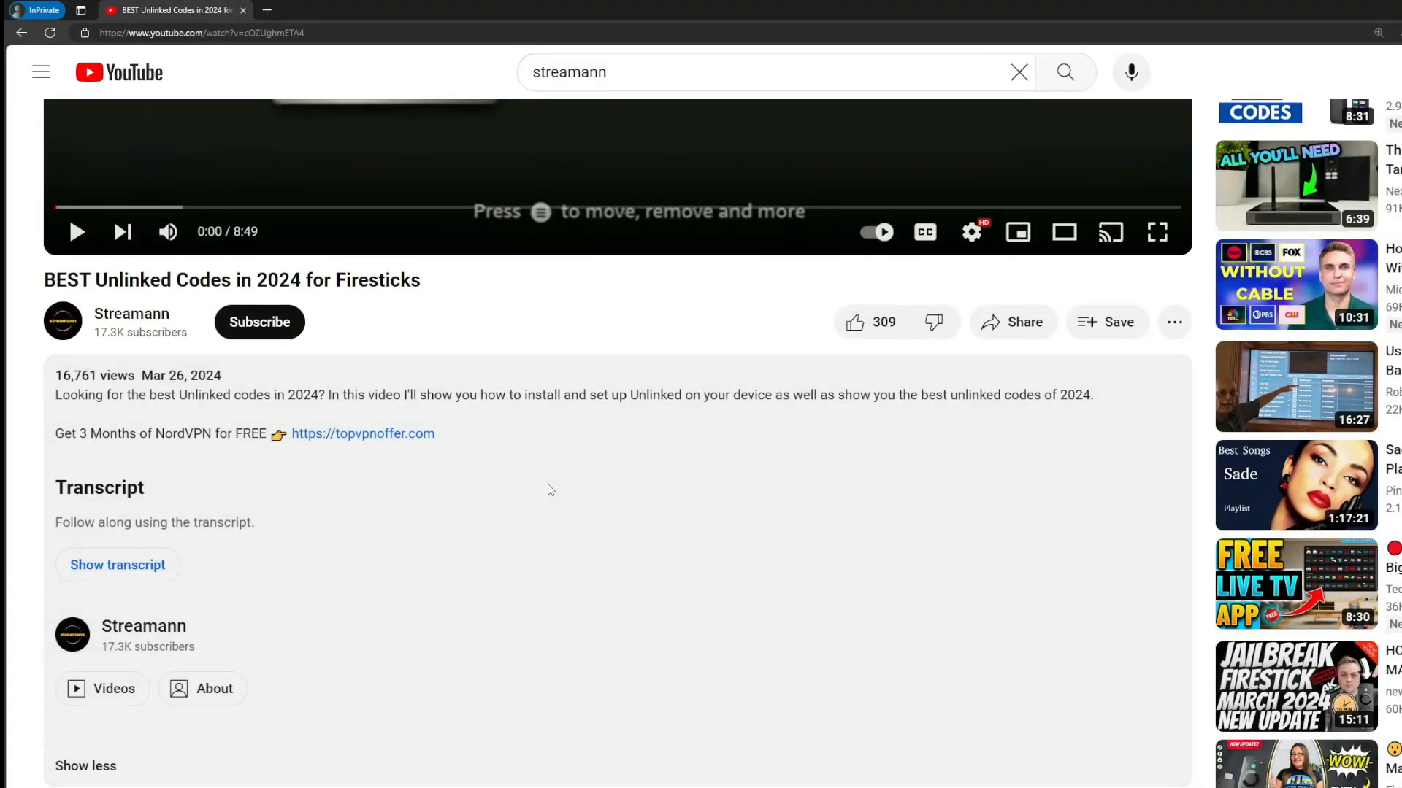
- Select the topvpnoffer.com NordVPN link in the video's pinned comment
{"action": "scroll", "scroll_direction": "down", "scroll_amount": 3}
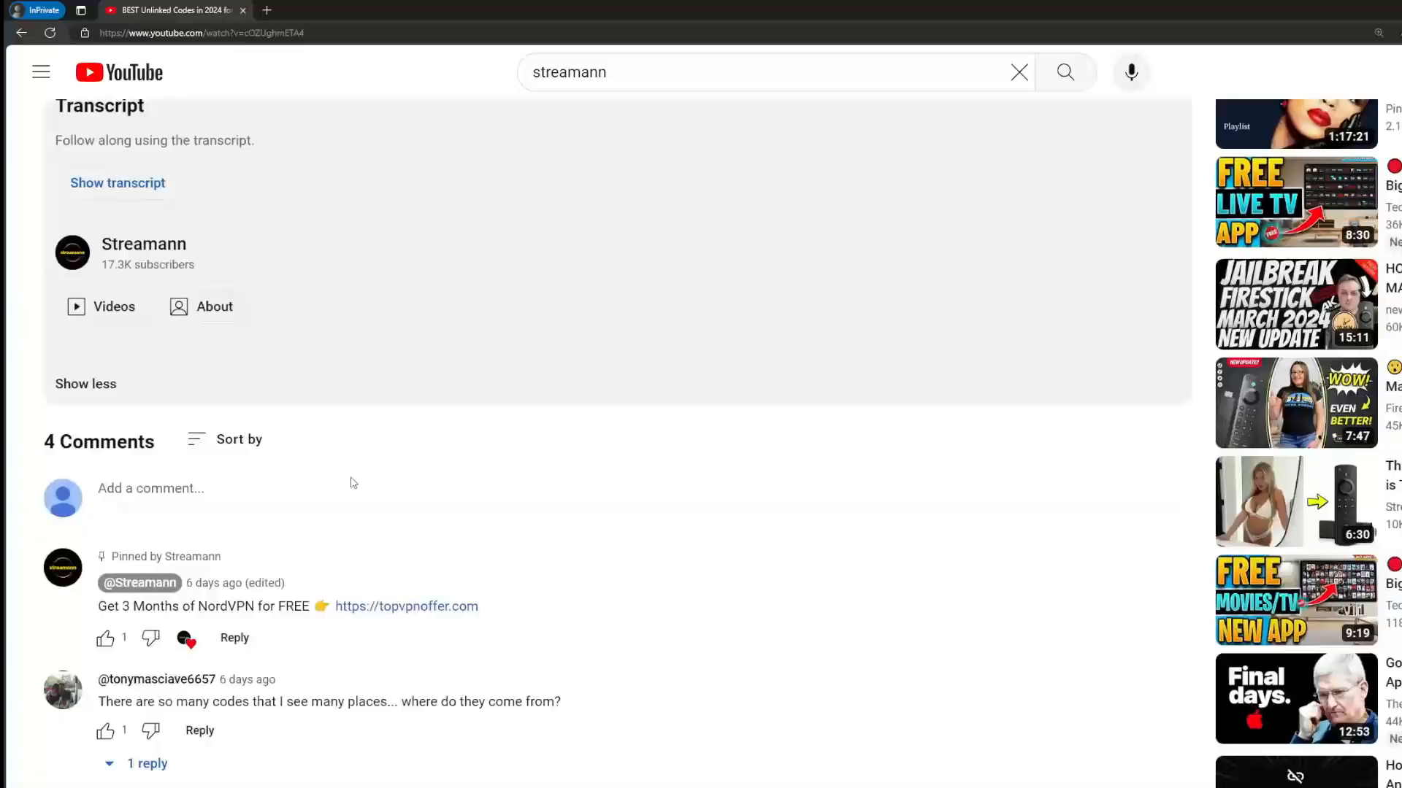
{"action": "double_click", "coordinate": [406, 605]}
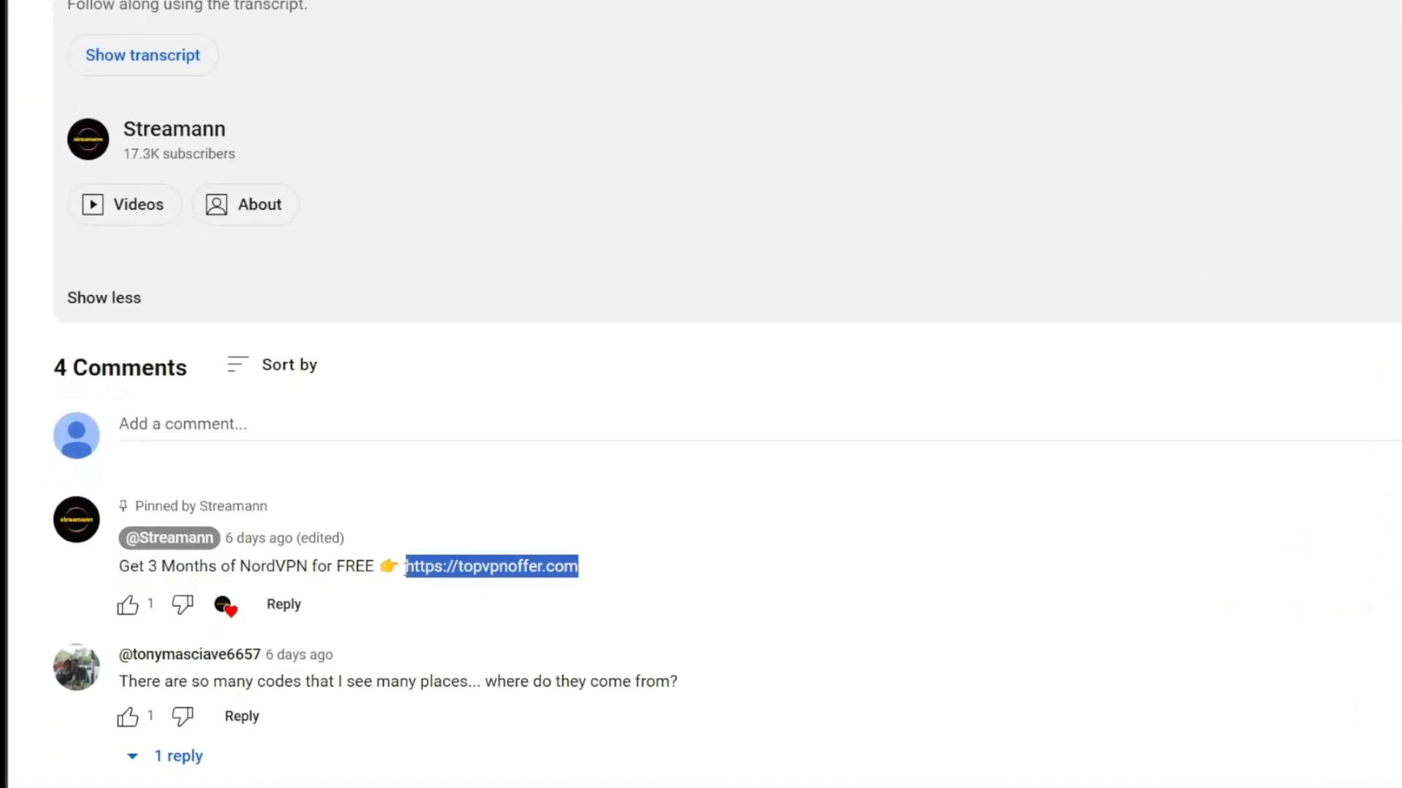
{"action": "left_click", "coordinate": [491, 567]}
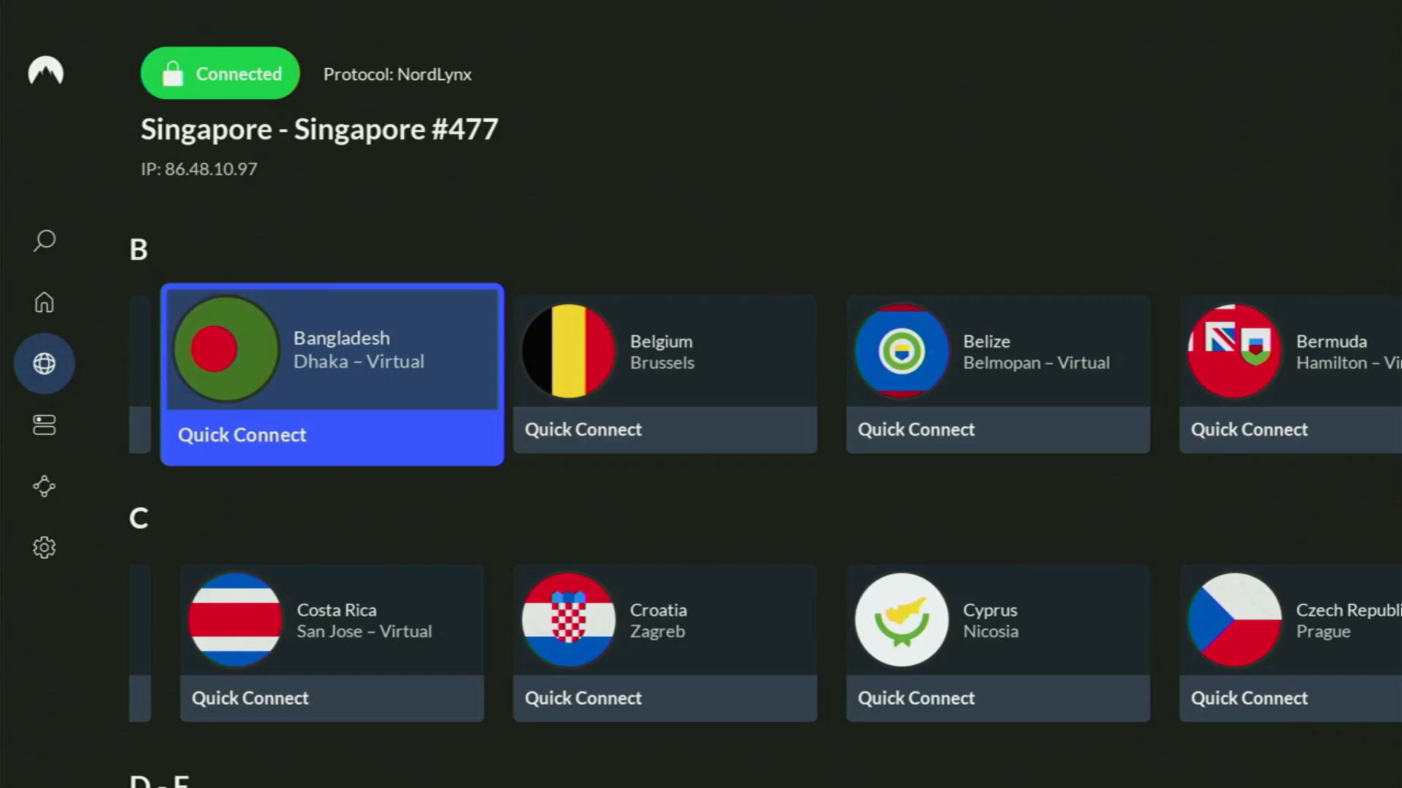
{"action": "scroll", "scroll_direction": "right", "scroll_amount": 3}
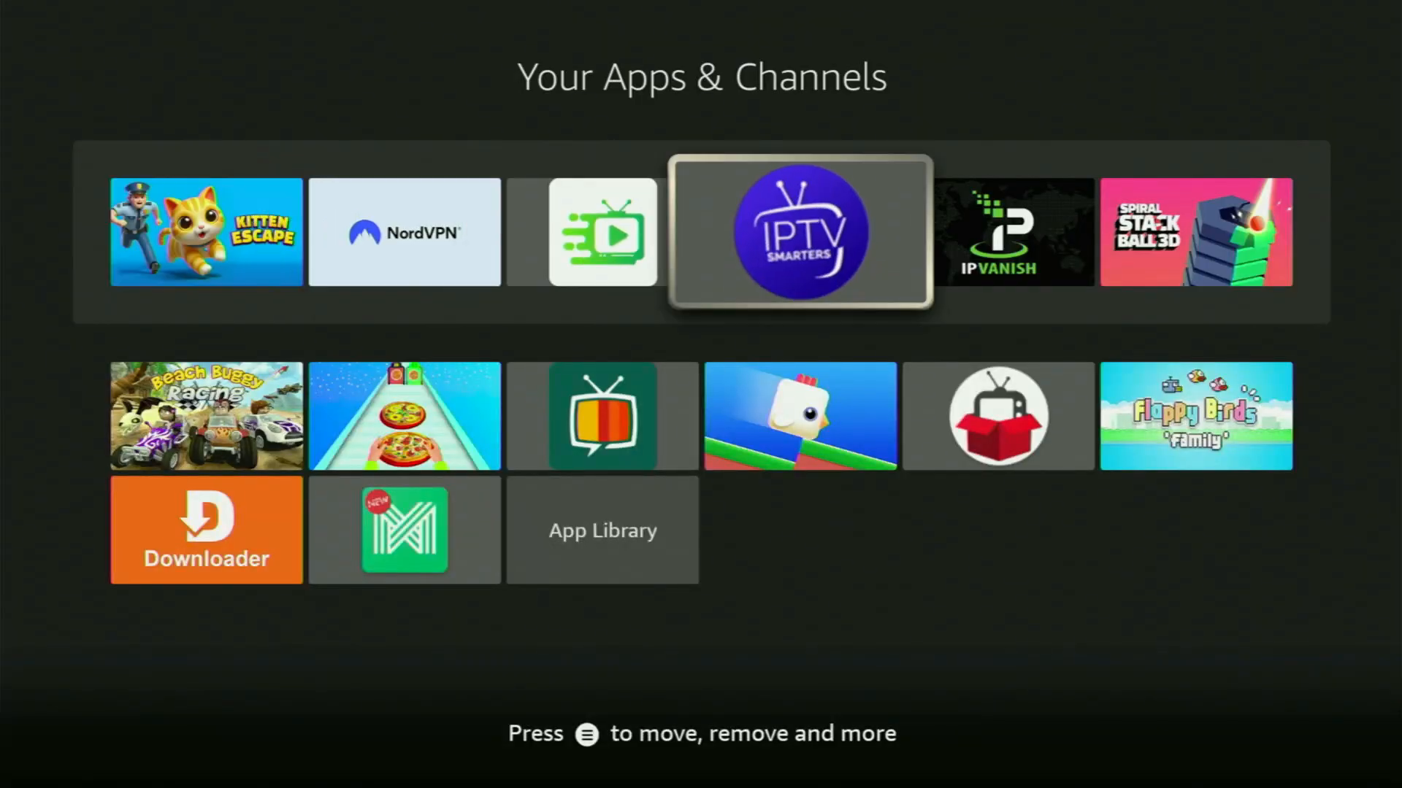
- Launch Downloader from Your Apps & Channels
{"action": "scroll", "scroll_direction": "right", "scroll_amount": 3}
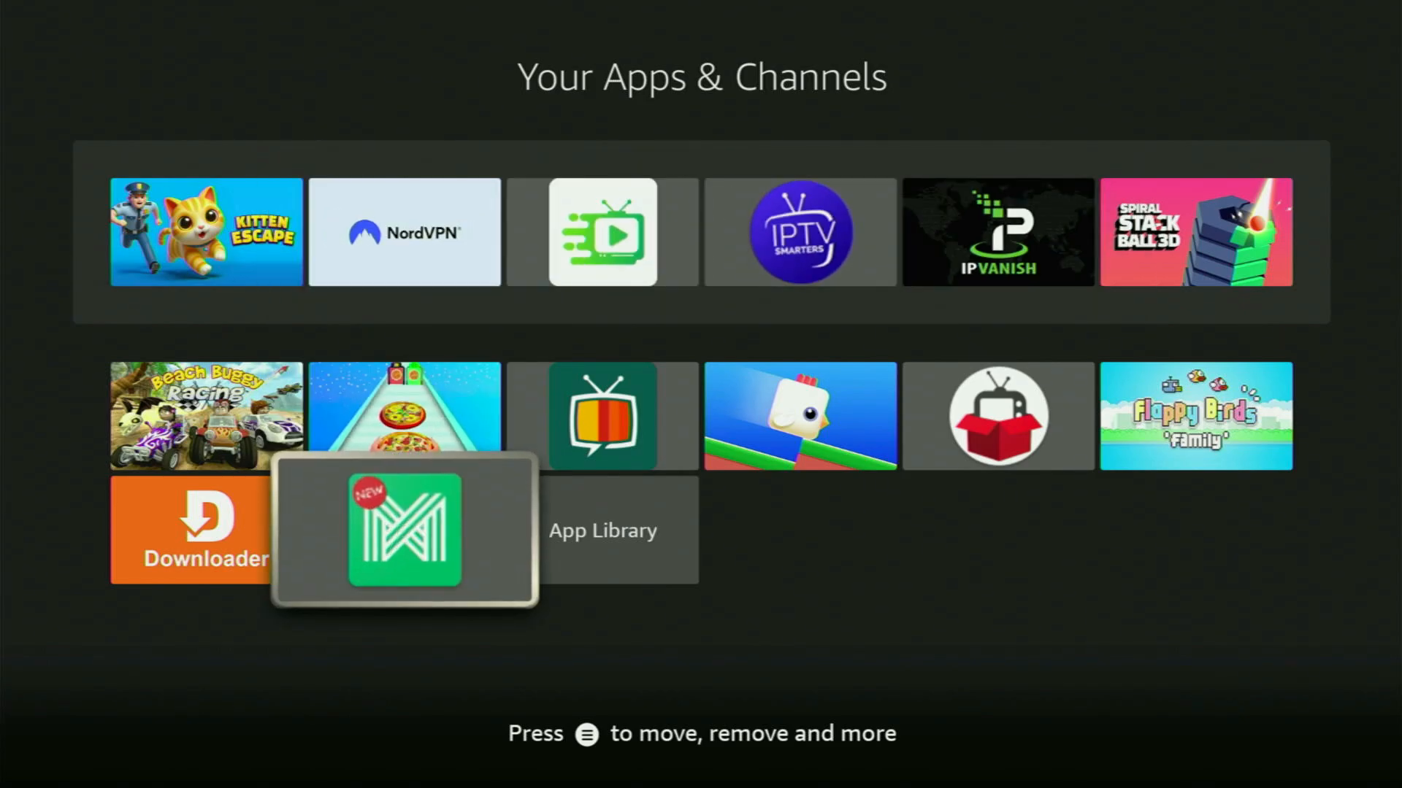
{"action": "left_click", "coordinate": [192, 530]}
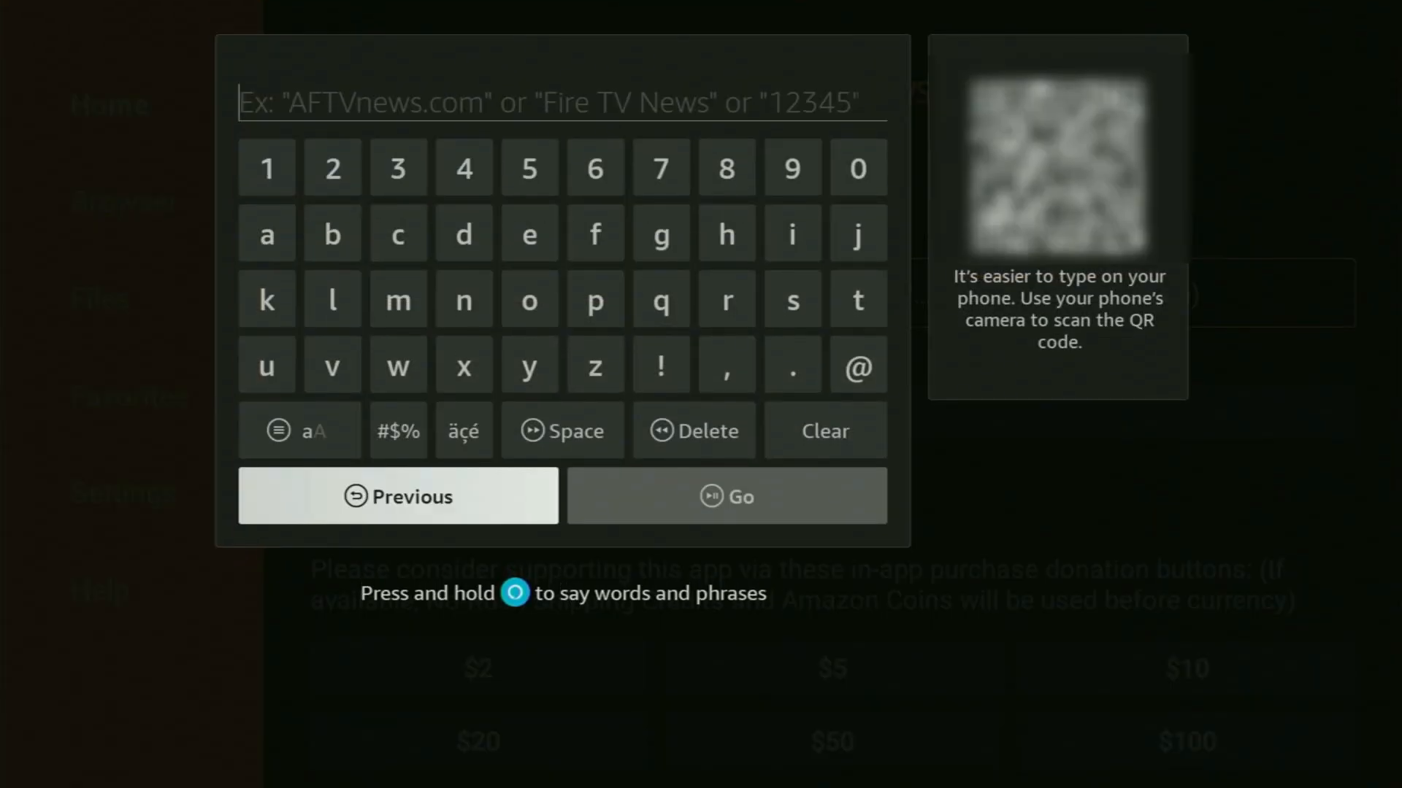
{"action": "mouse_move", "coordinate": [529, 167]}
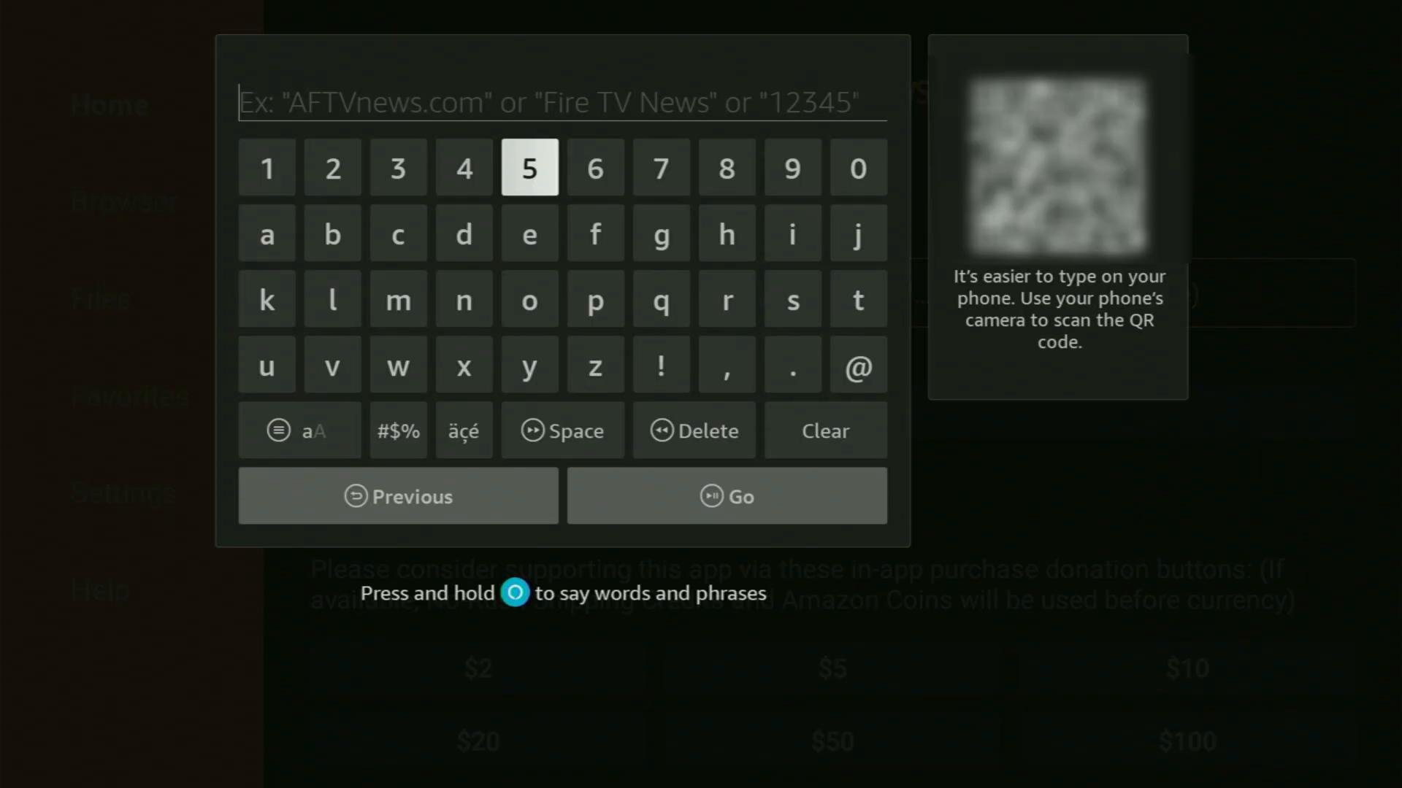
- Enter code 545150 in Downloader's URL field and press Go
{"action": "left_click", "coordinate": [463, 166]}
{"action": "type", "text": "5451"}
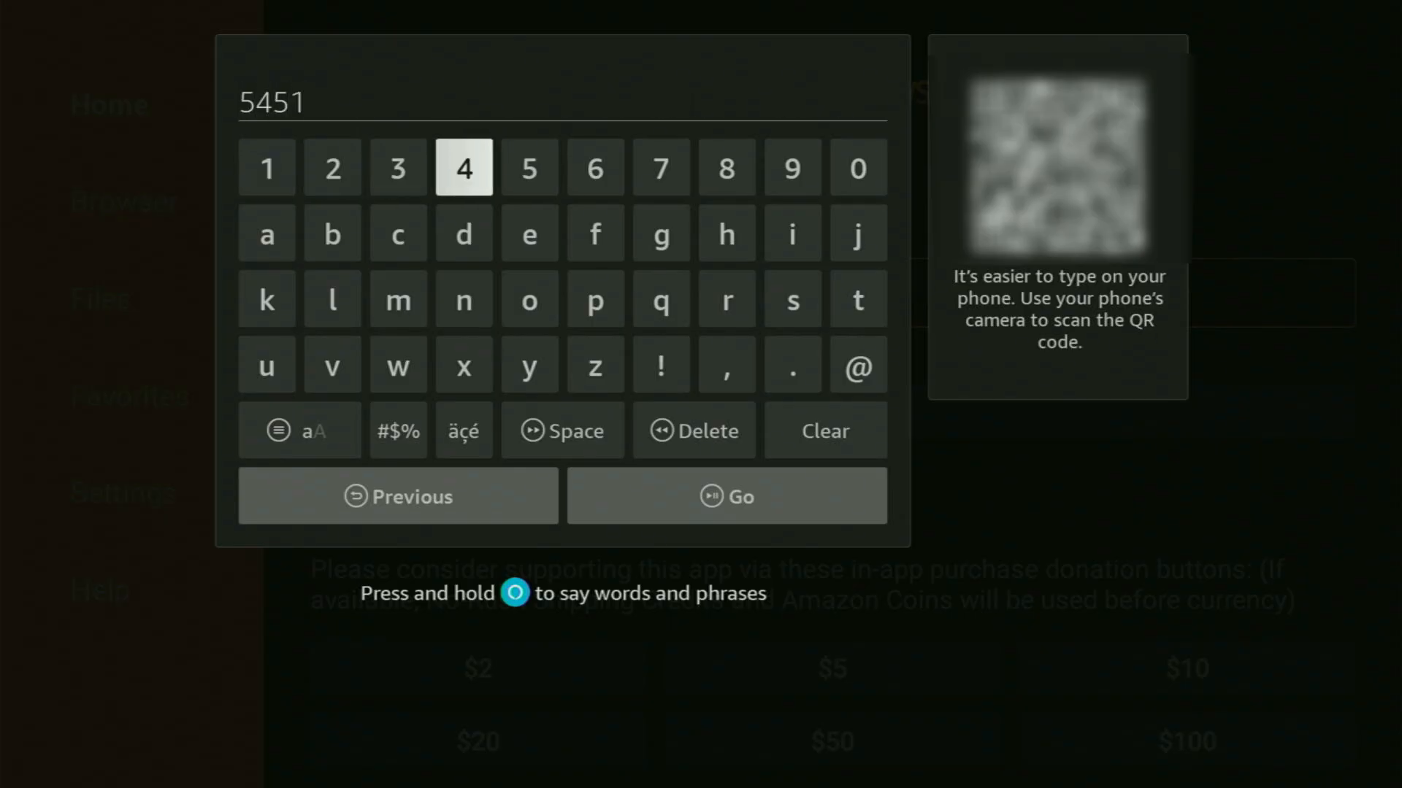
{"action": "left_click", "coordinate": [856, 166]}
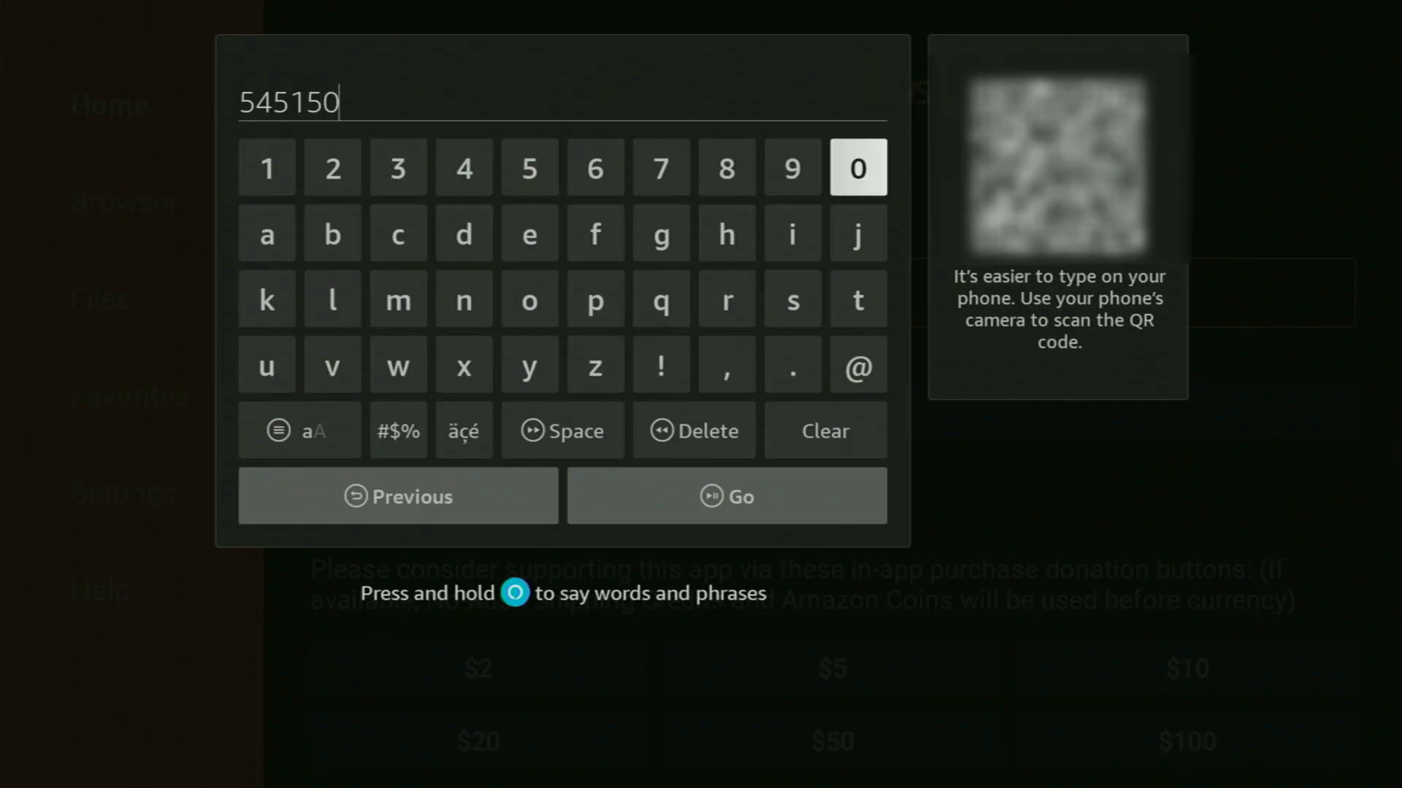
{"action": "mouse_move", "coordinate": [726, 365]}
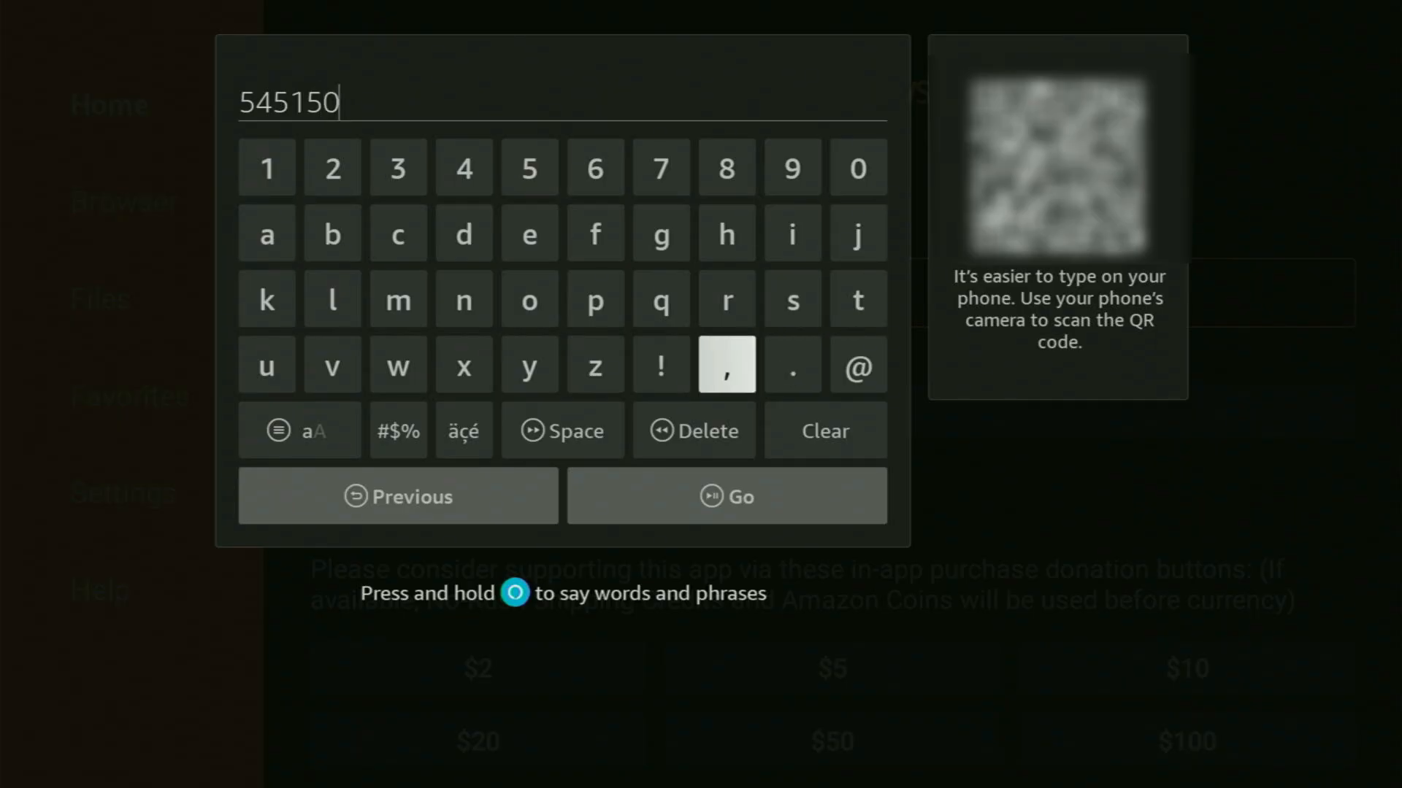
{"action": "mouse_move", "coordinate": [726, 496]}
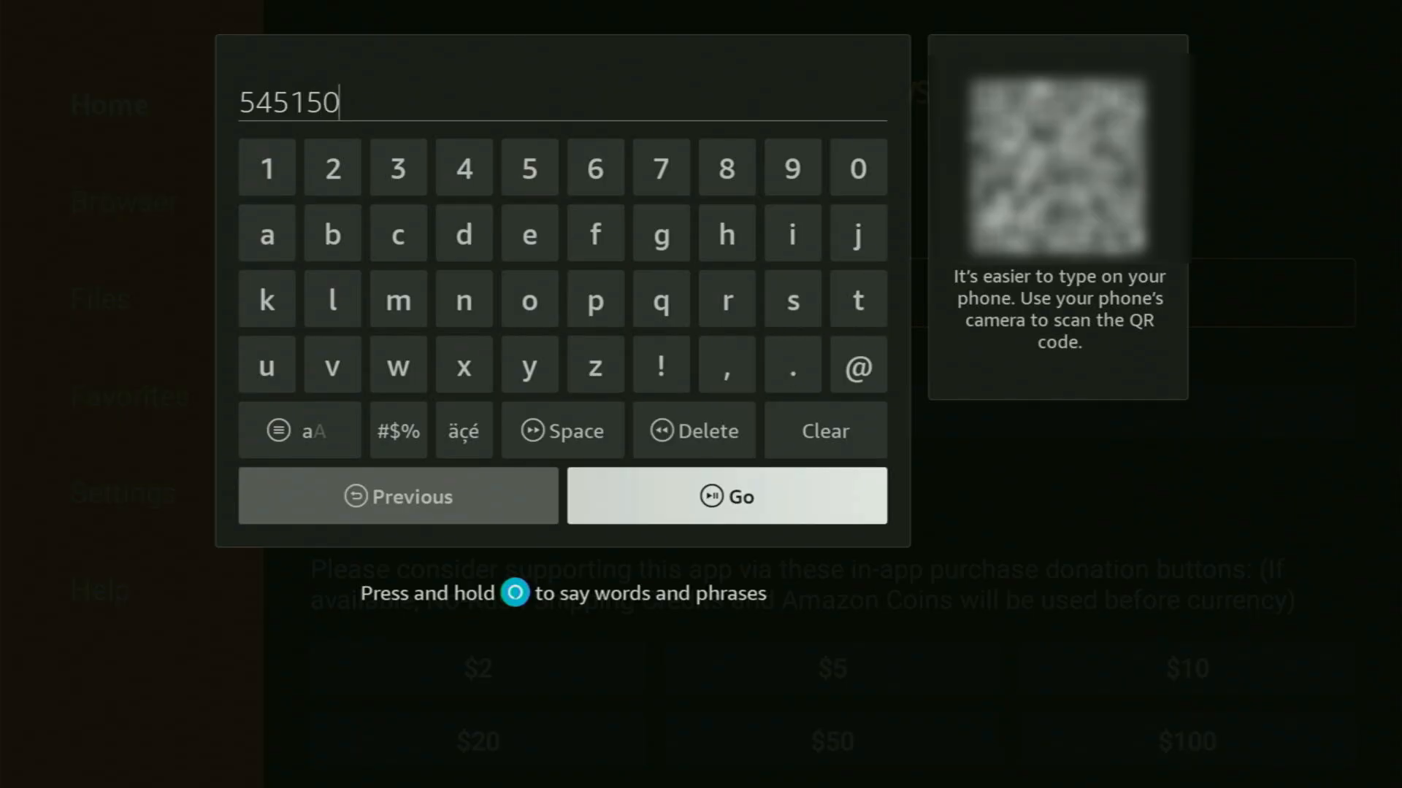
{"action": "left_click", "coordinate": [726, 497]}
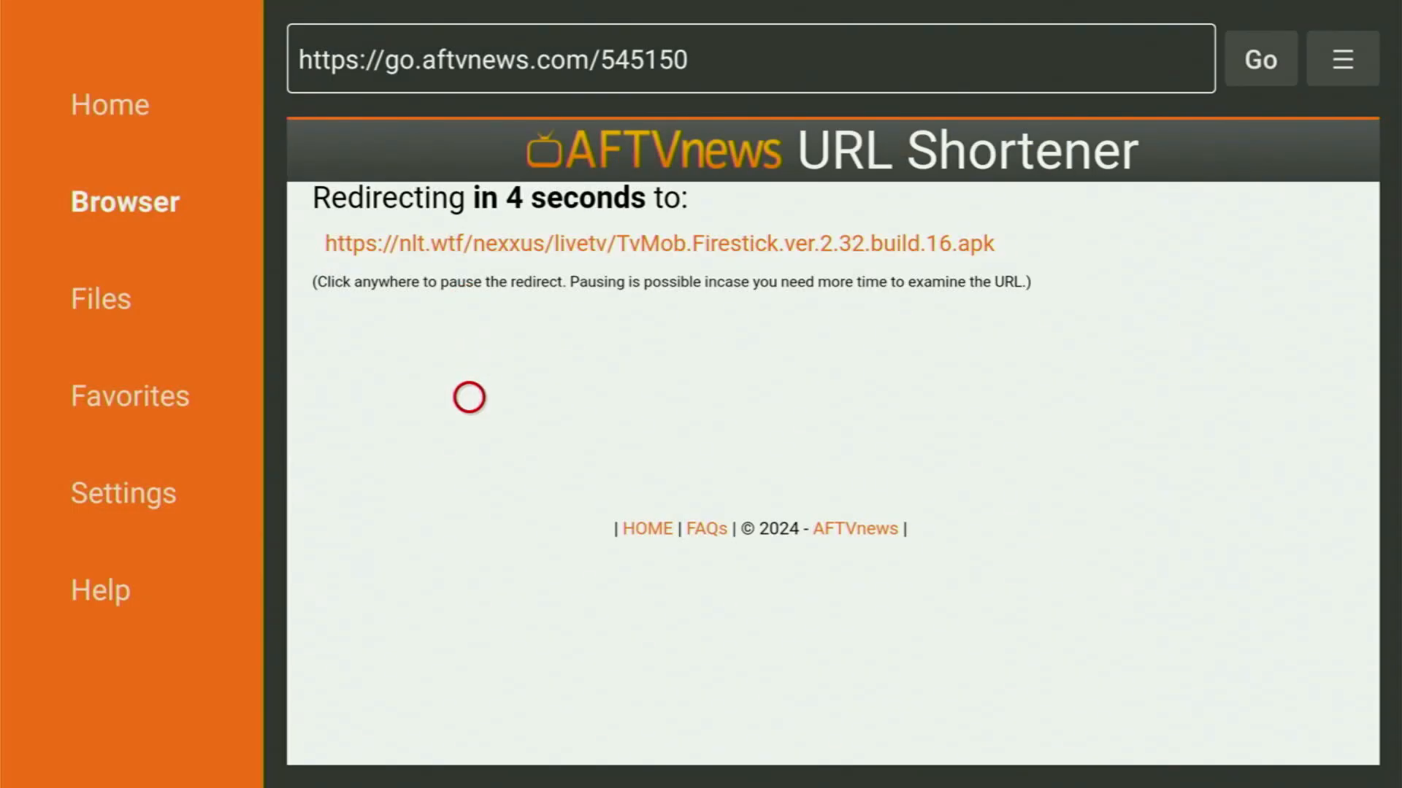
- Let the TvMob APK download finish, then delete the downloaded installer file
{"action": "left_click", "coordinate": [1340, 59]}
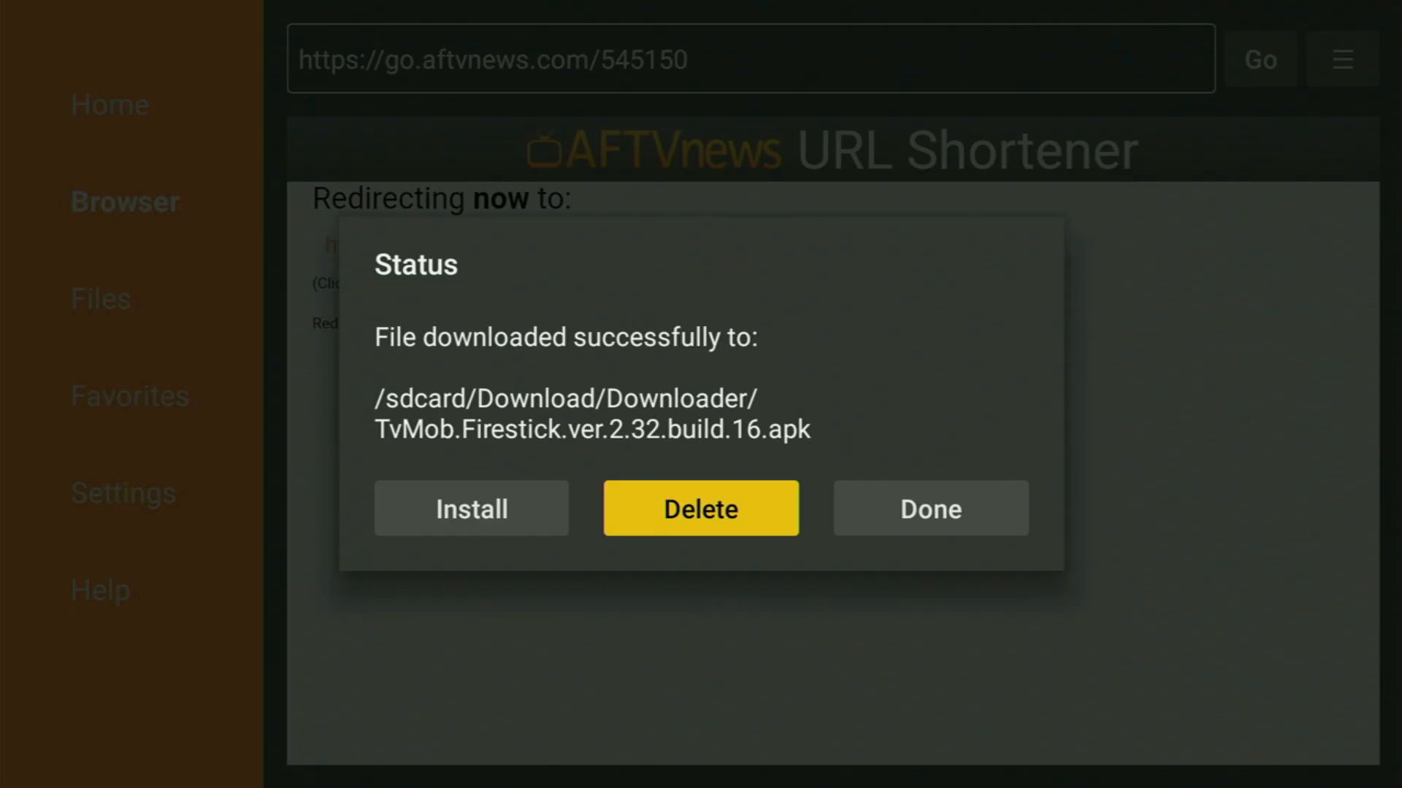
{"action": "left_click", "coordinate": [699, 508]}
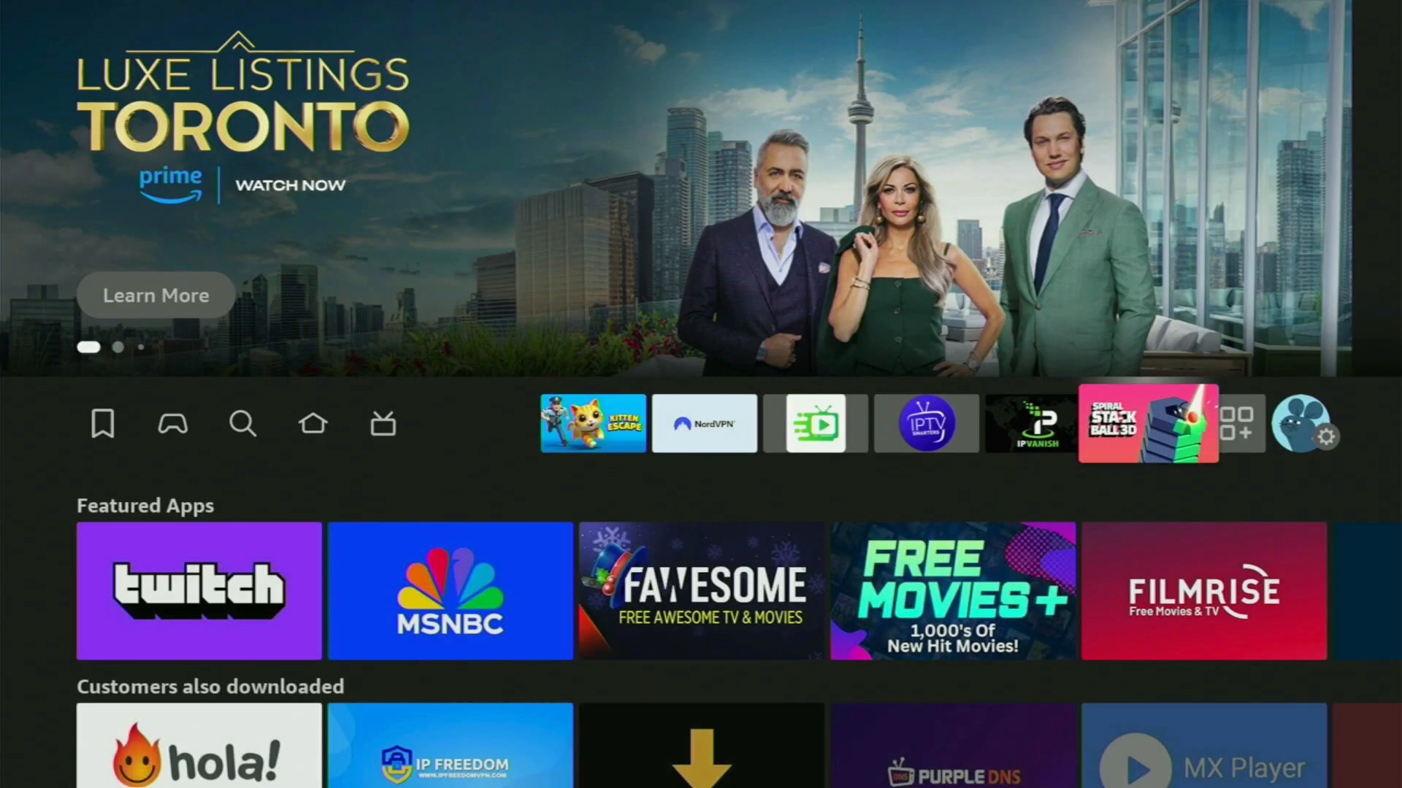
- Launch TVMob from the home screen apps, showing its live channel grid
{"action": "left_click", "coordinate": [1239, 424]}
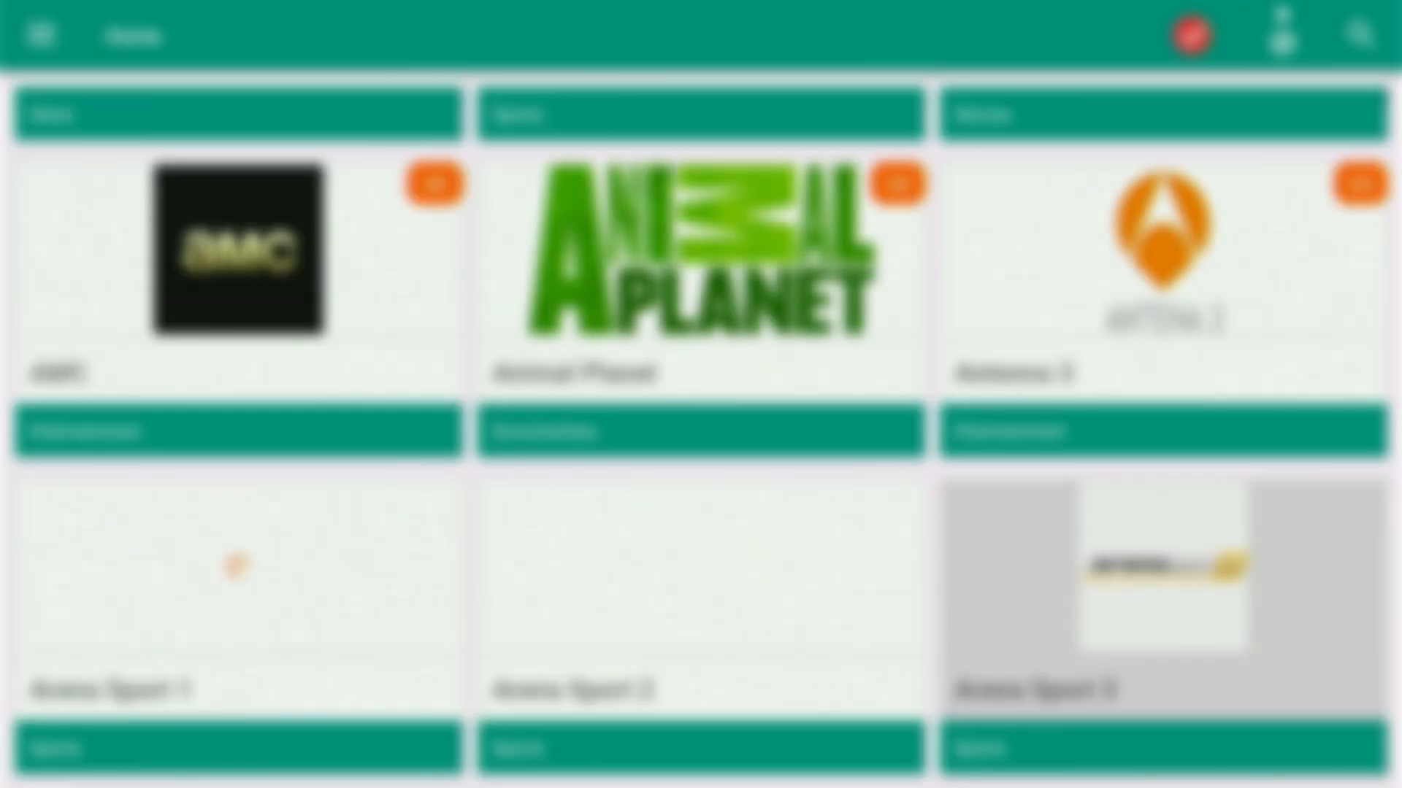
{"action": "scroll", "scroll_direction": "down", "scroll_amount": 3}
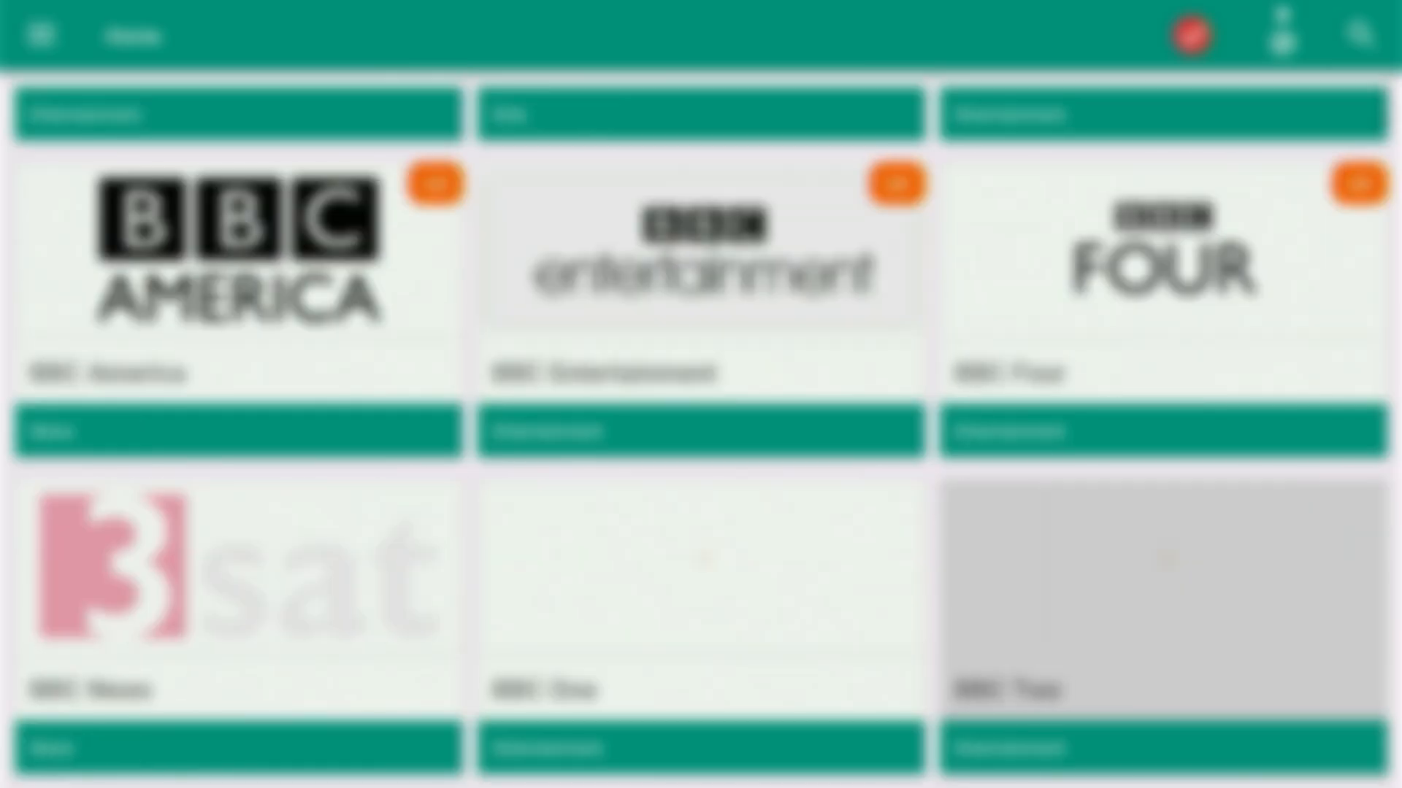